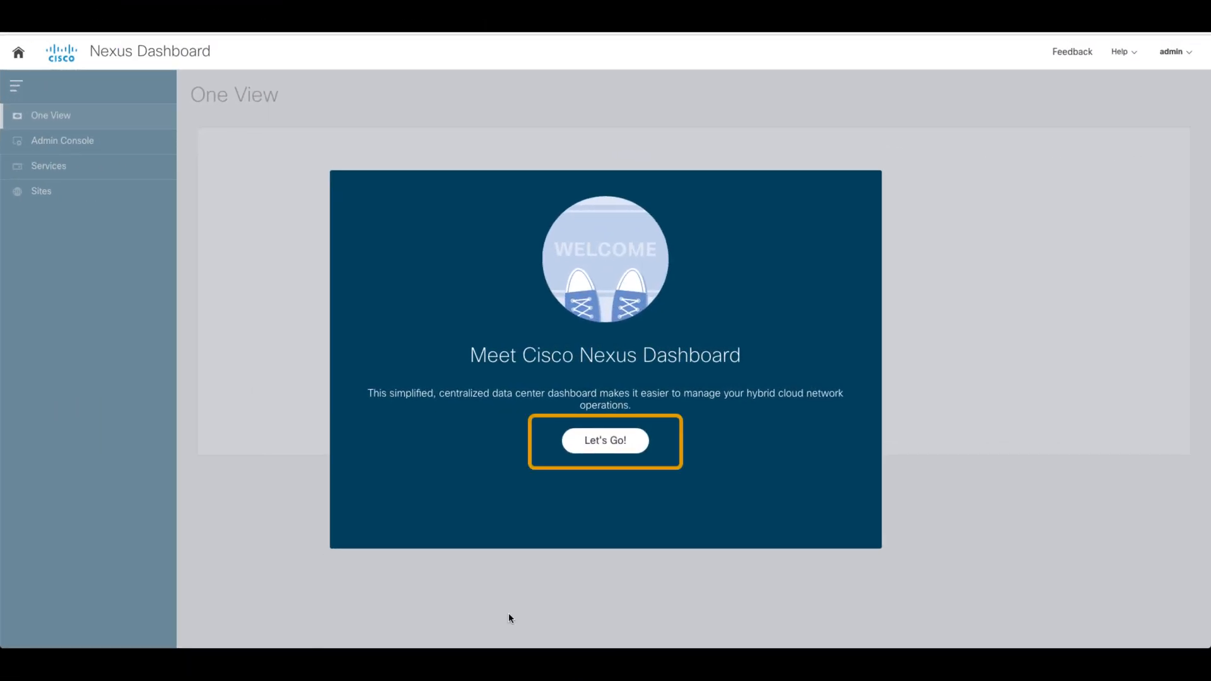
Dismiss the welcome screen, begin first-time setup, and start the Add Sites step
{"action": "left_click", "coordinate": [605, 440]}
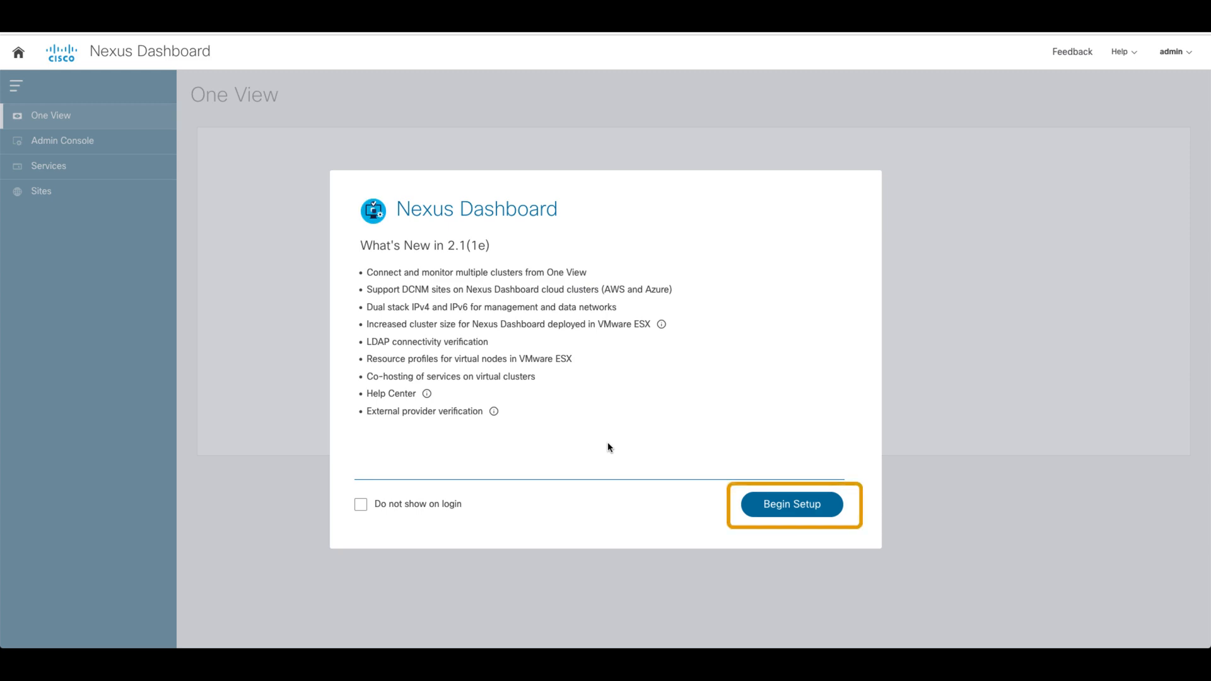
{"action": "left_click", "coordinate": [790, 504]}
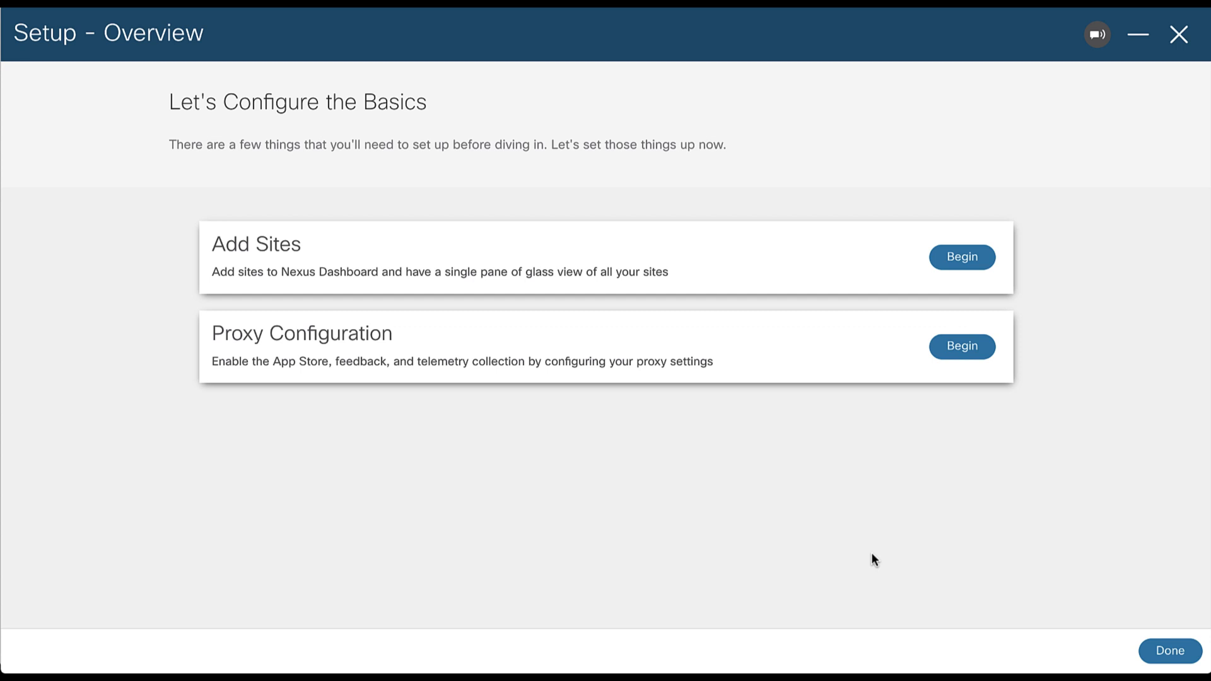
{"action": "left_click", "coordinate": [961, 257]}
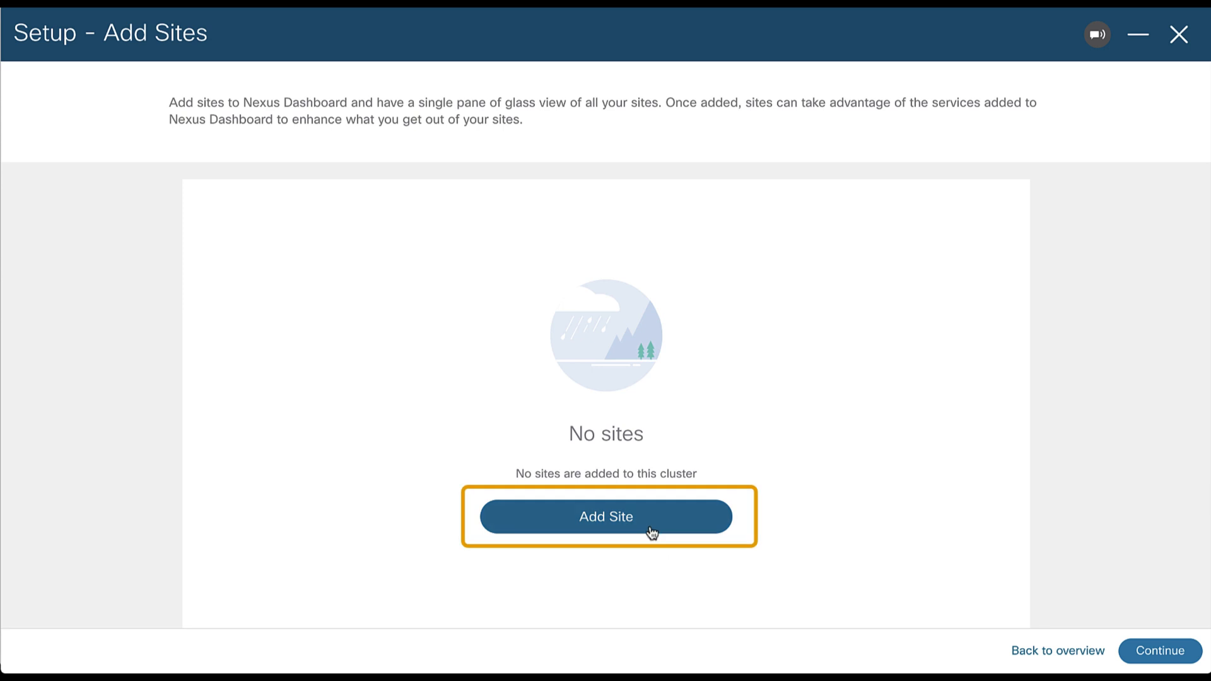
Save ACI site 'ACI Miami' at ww-apic.cisco.com with admin credentials
{"action": "left_click", "coordinate": [606, 516]}
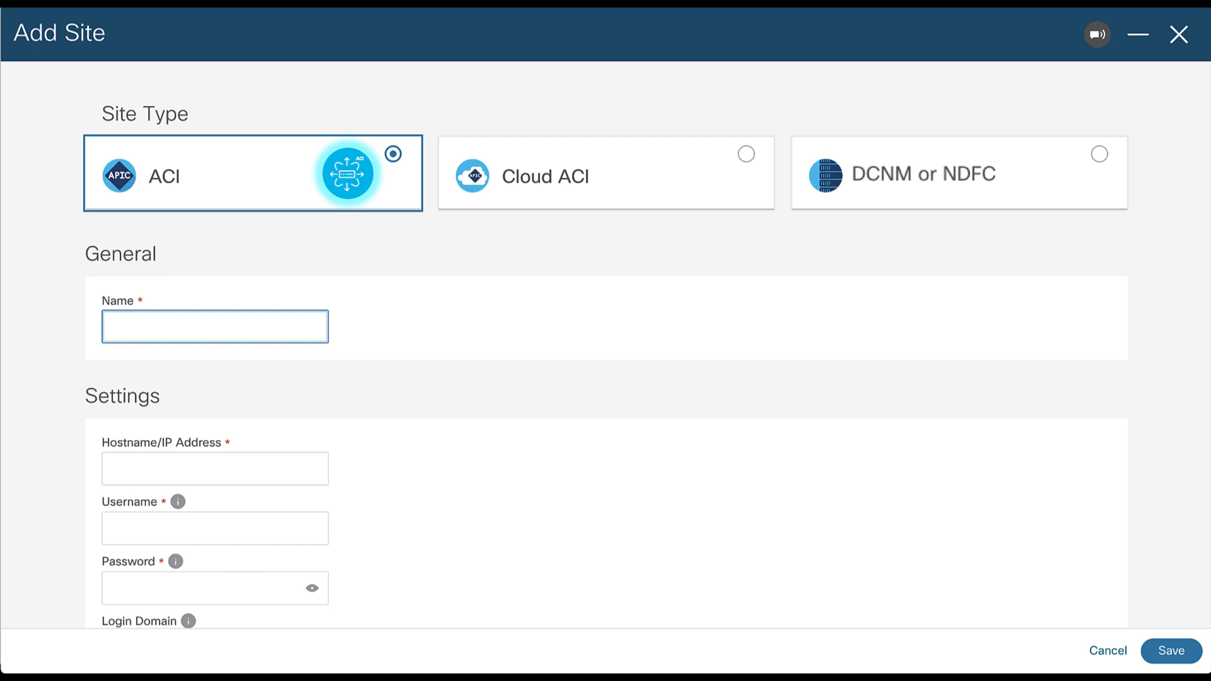
{"action": "mouse_move", "coordinate": [606, 172]}
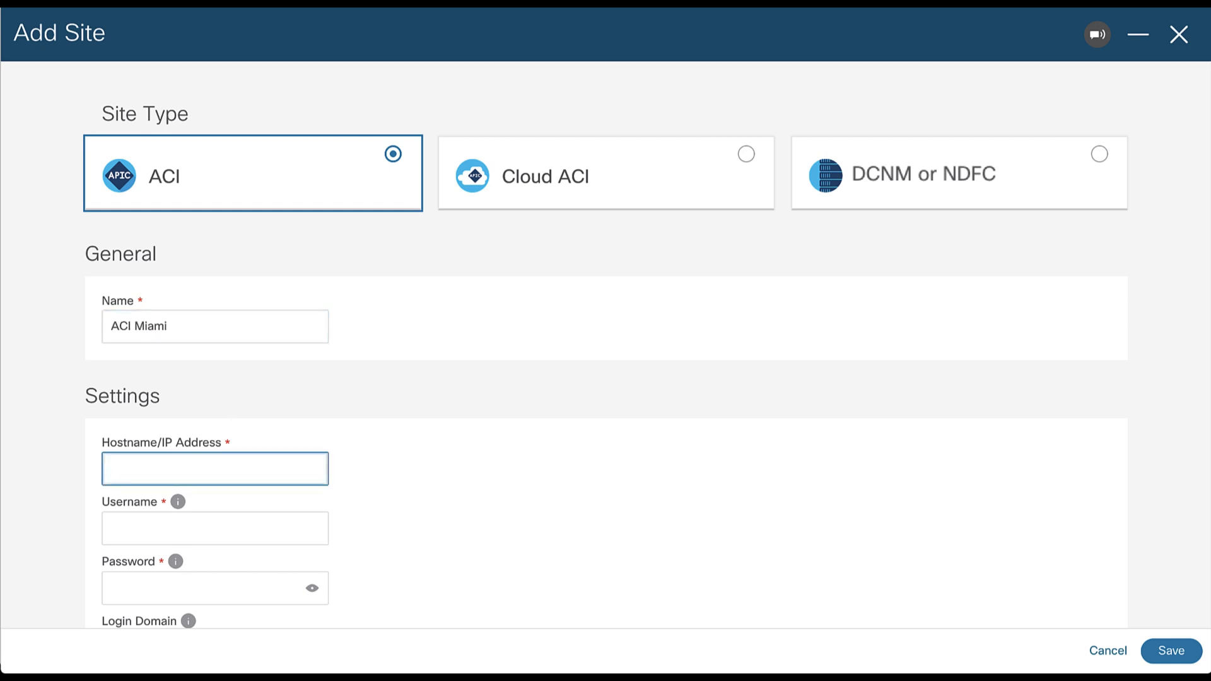
{"action": "type", "text": "ww-apic.cisco.com"}
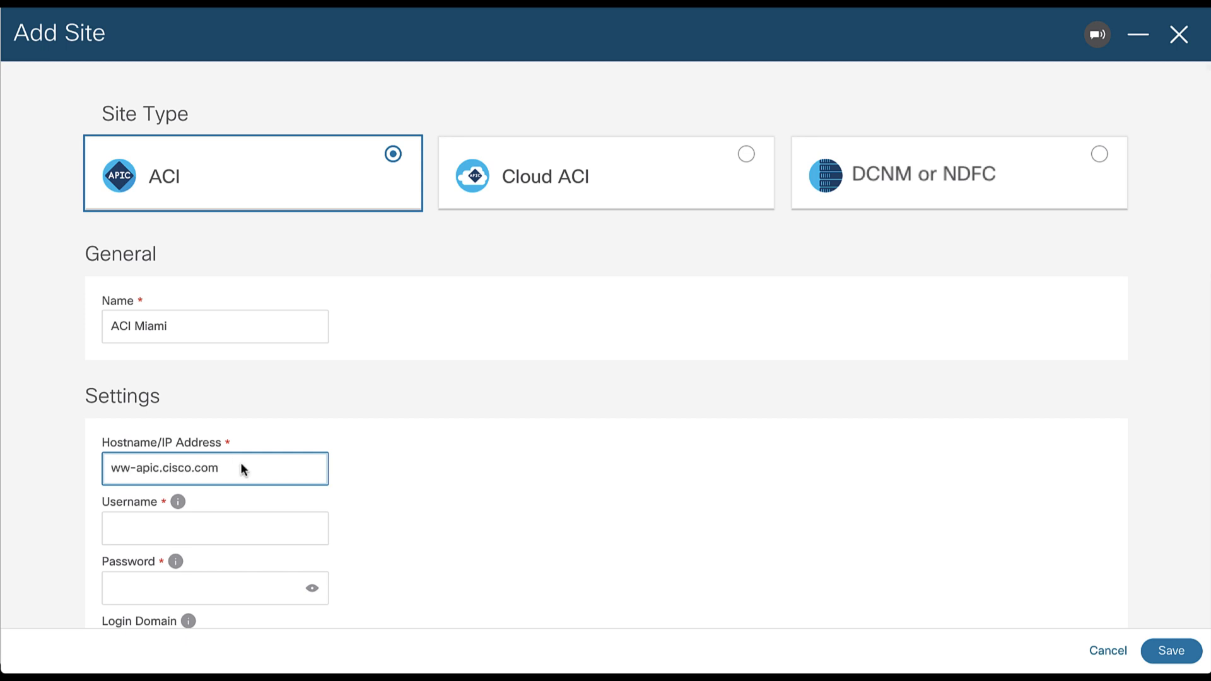
{"action": "scroll", "scroll_direction": "down", "scroll_amount": 3}
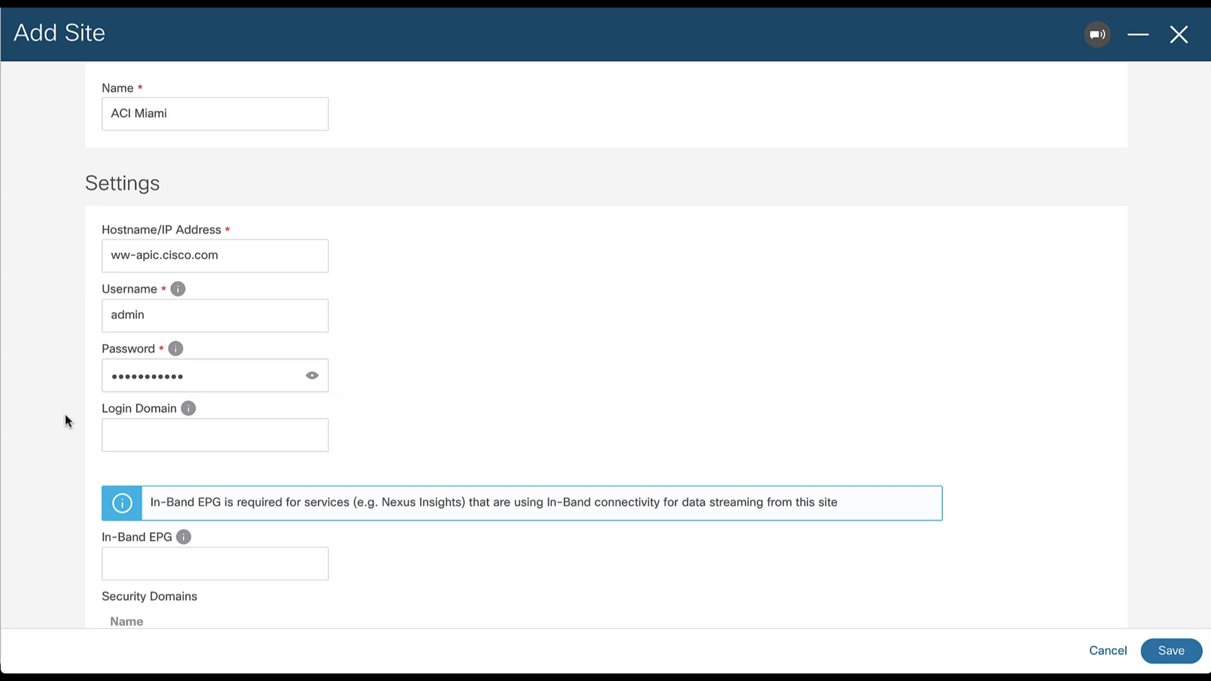
{"action": "left_click", "coordinate": [214, 563]}
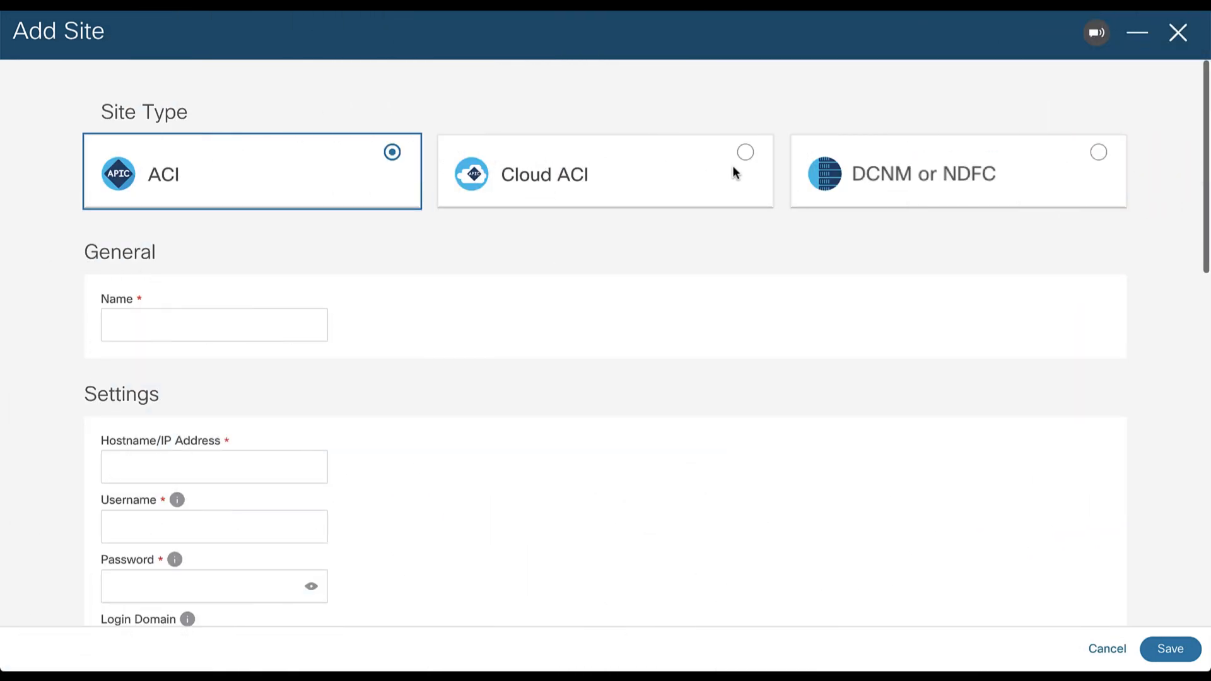
Enter Cloud ACI site 'ACI AWS Tokyo' at 52.199.26.23 with username admin
{"action": "left_click", "coordinate": [743, 151]}
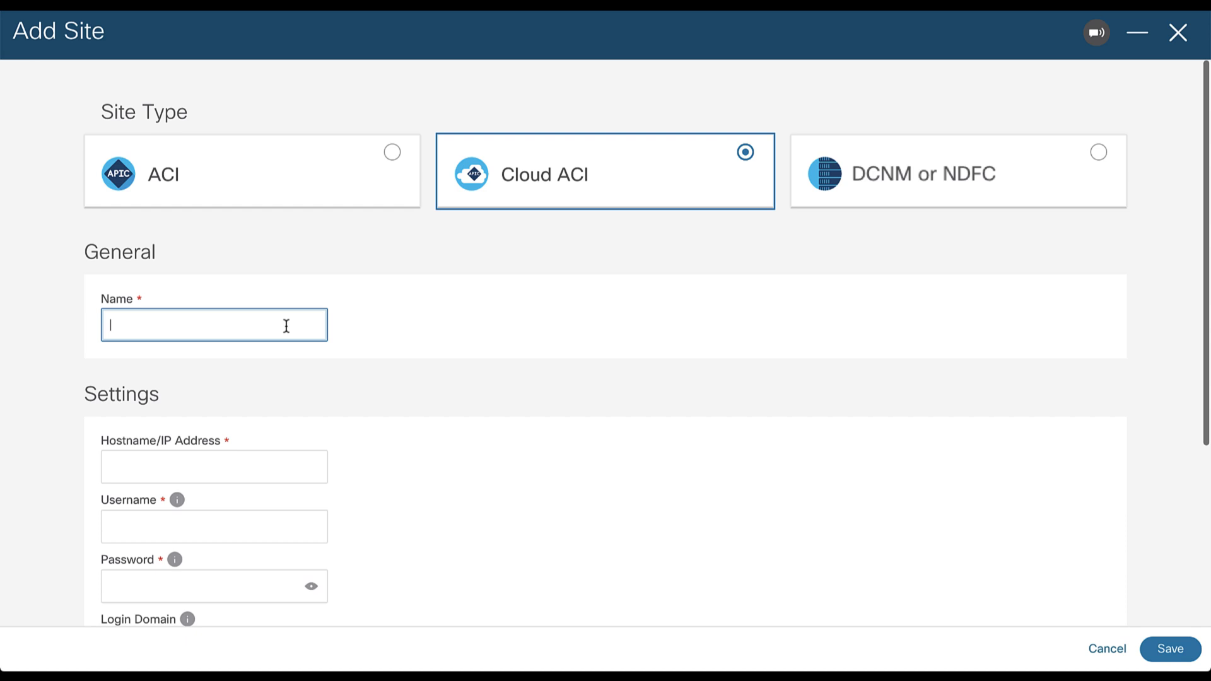
{"action": "type", "text": "ACI AWS Tokyo"}
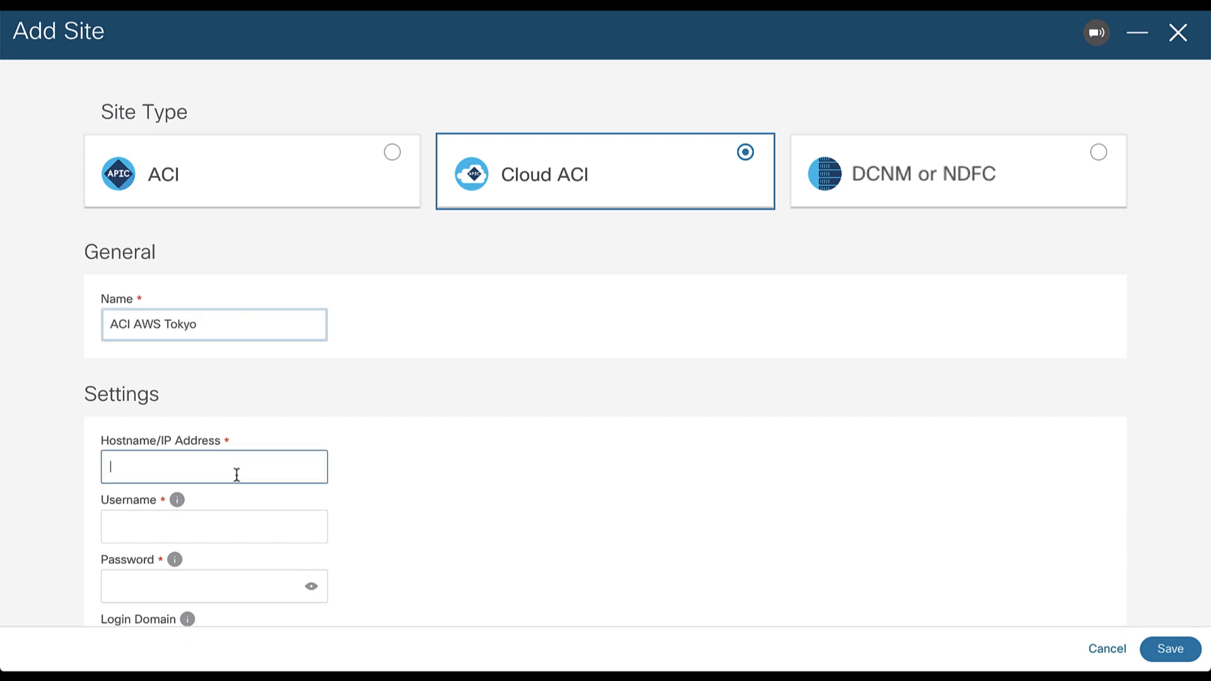
{"action": "type", "text": "52.199.26.23"}
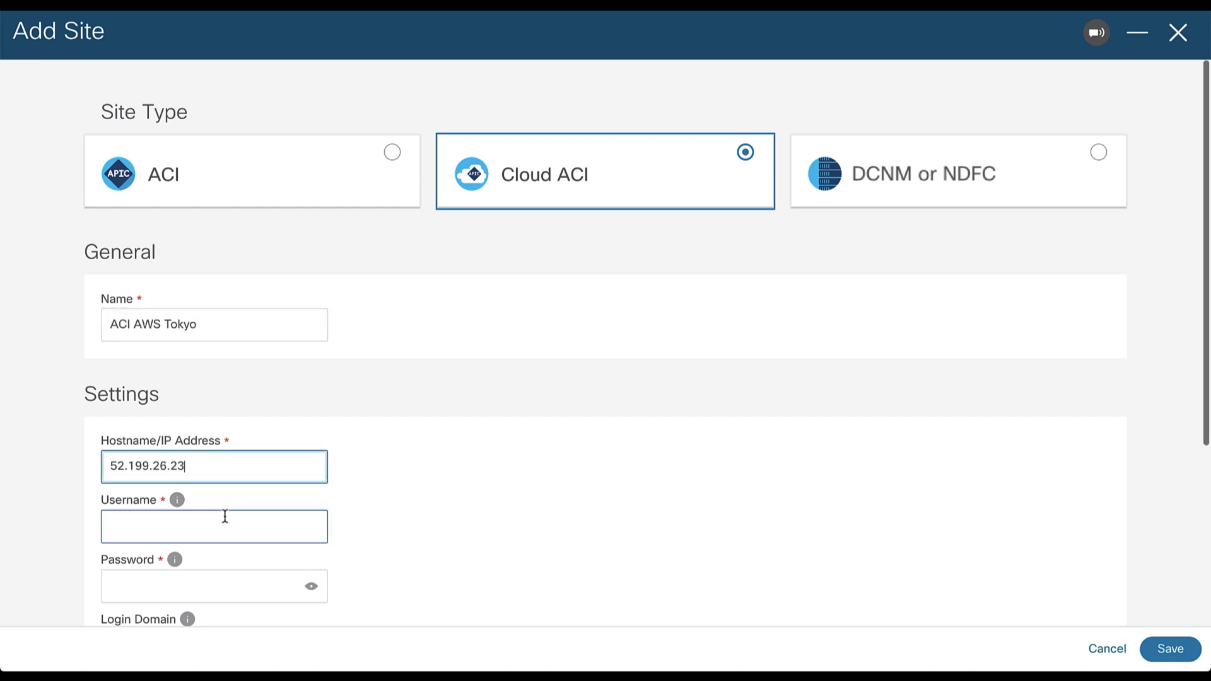
{"action": "type", "text": "admin"}
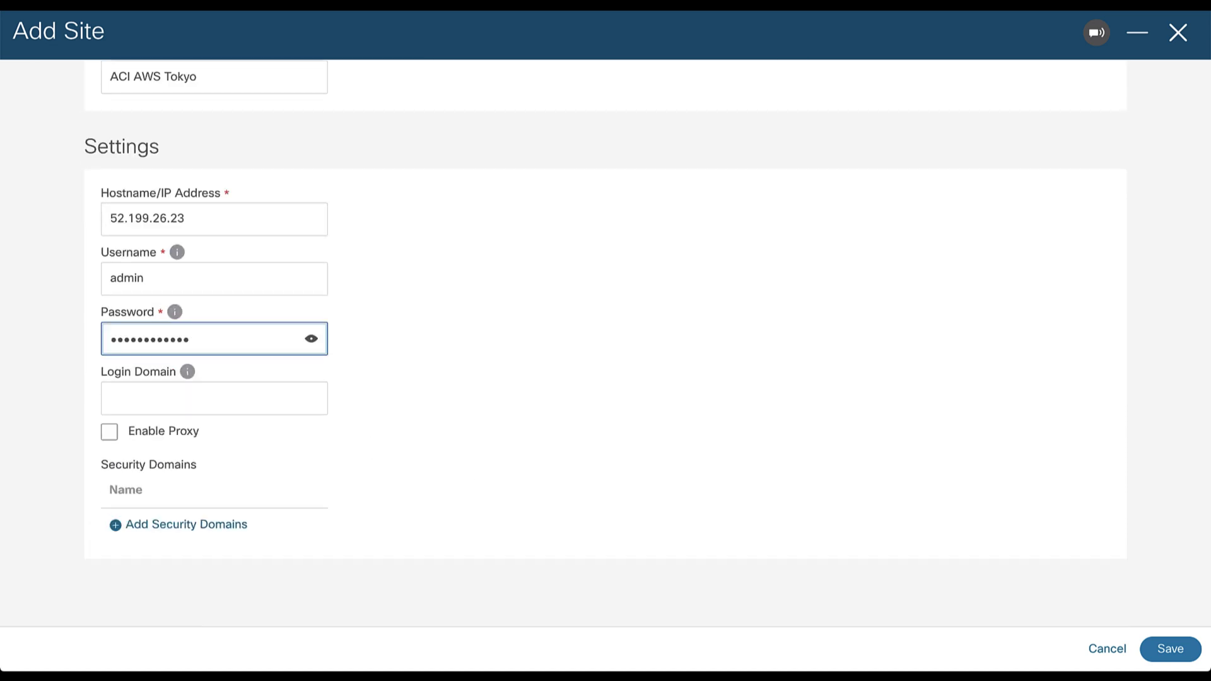
{"action": "mouse_move", "coordinate": [575, 396]}
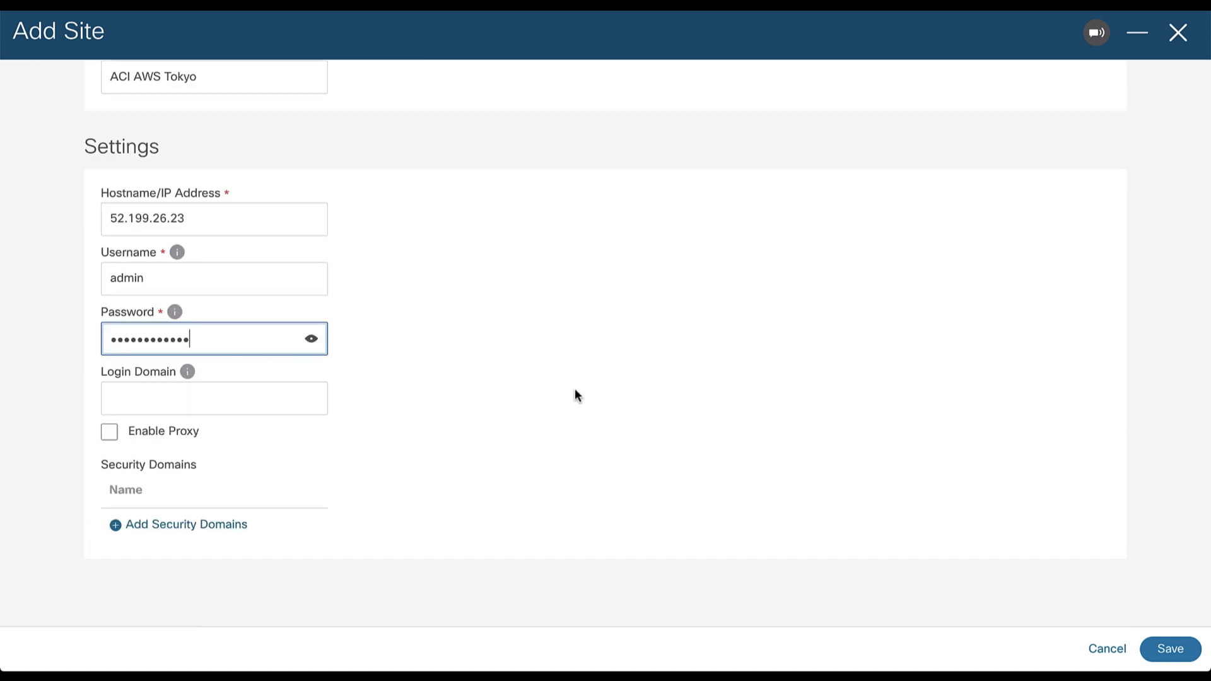
{"action": "mouse_move", "coordinate": [611, 431]}
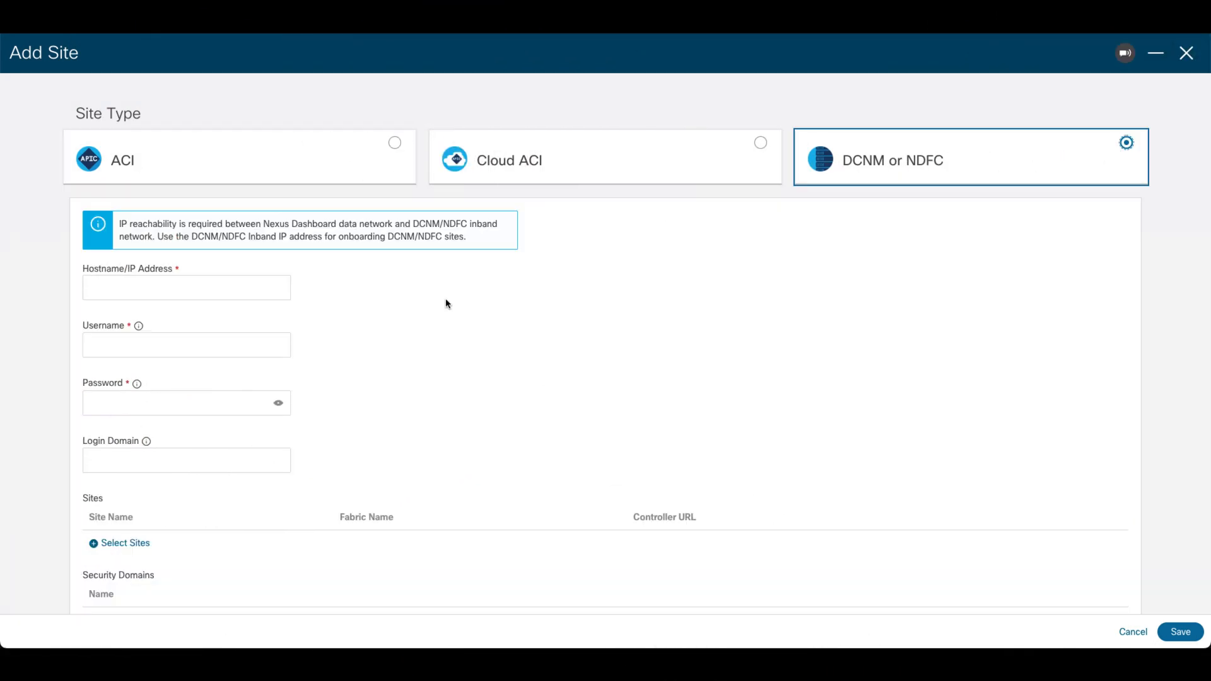
Enter NDFC controller address 172.22.31.237 and the admin login
{"action": "left_click", "coordinate": [186, 288]}
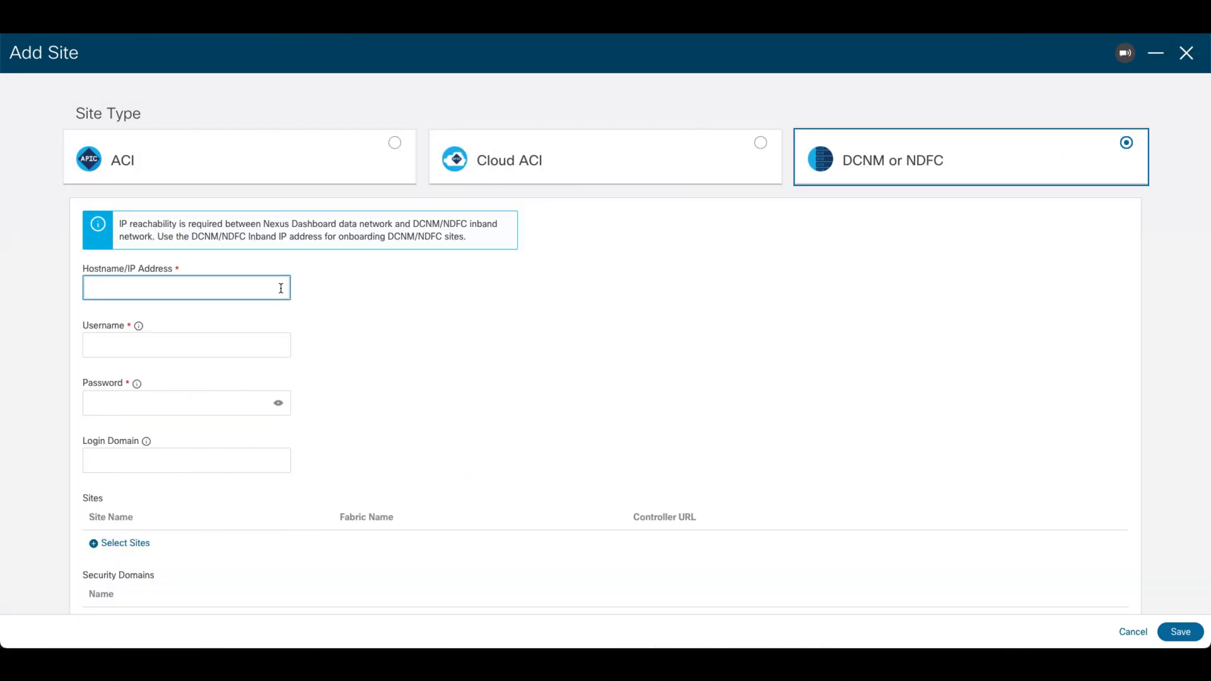
{"action": "type", "text": "172.22.31.237"}
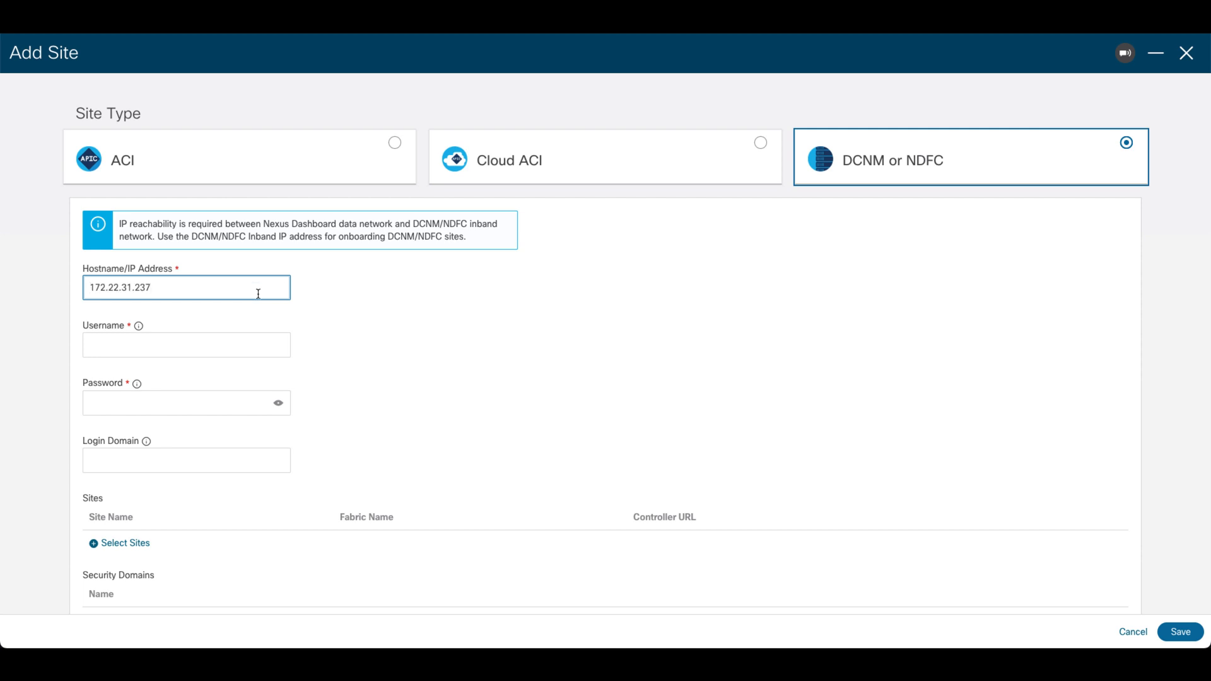
{"action": "left_click", "coordinate": [186, 344]}
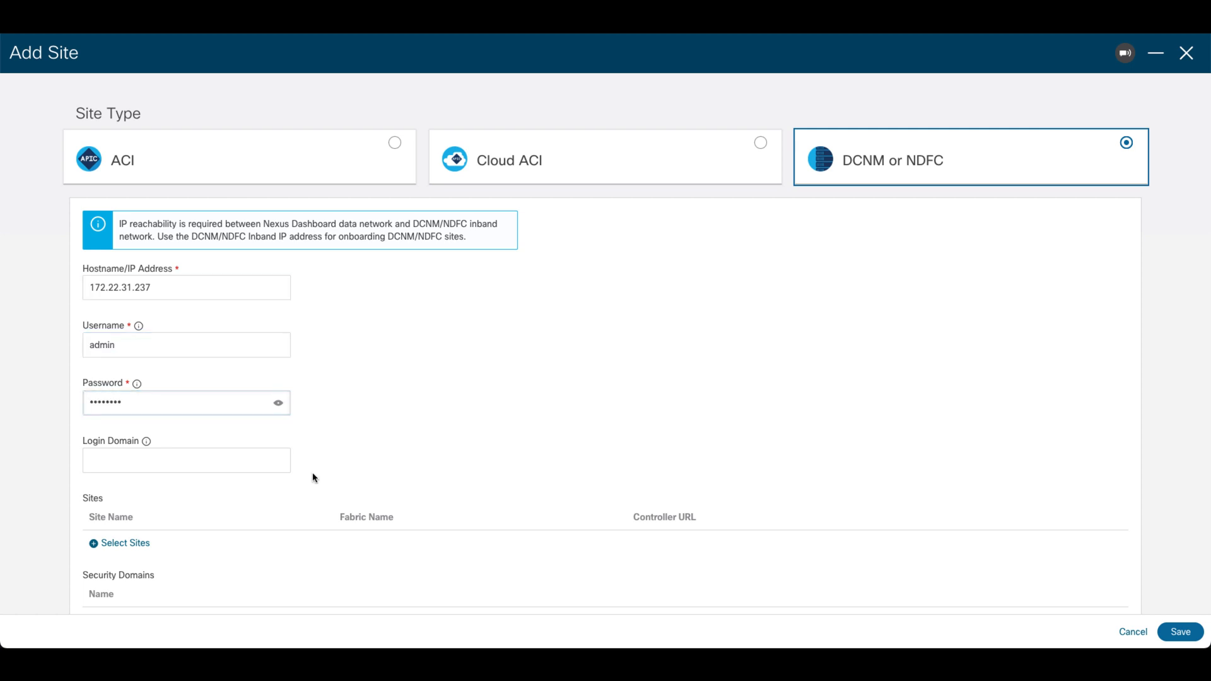
Select the lan-classic fabric as the site to onboard
{"action": "left_click", "coordinate": [124, 543]}
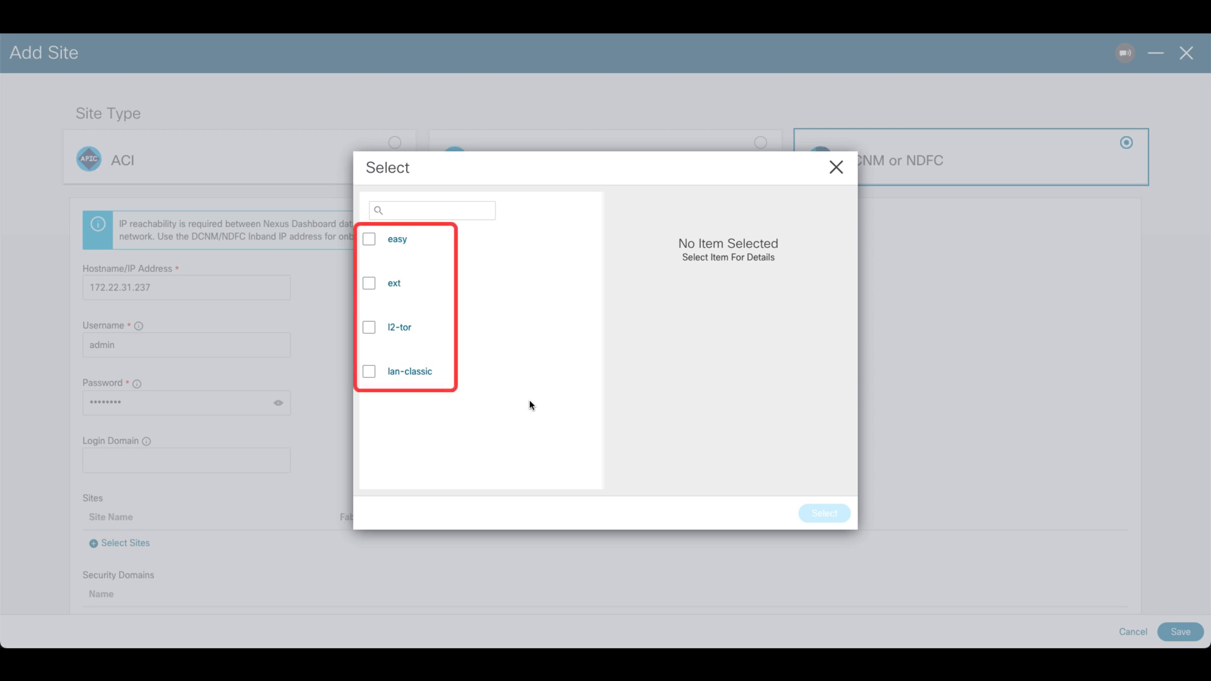
{"action": "left_click", "coordinate": [369, 371]}
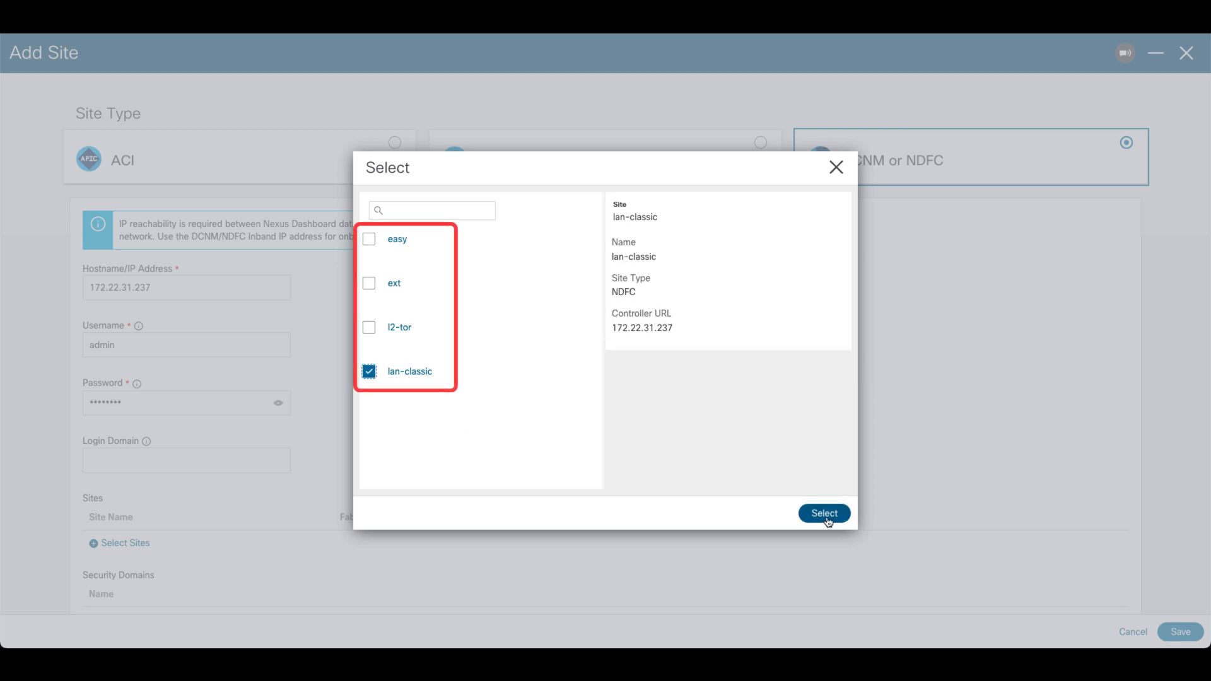
{"action": "left_click", "coordinate": [823, 513]}
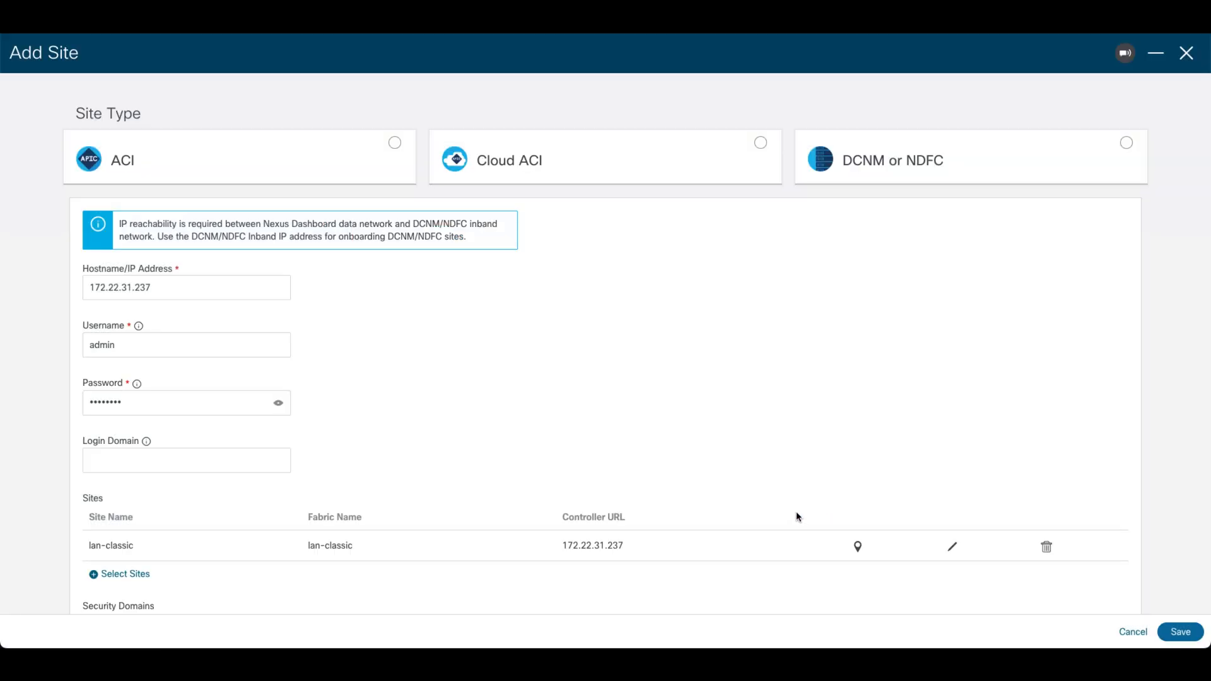
{"action": "scroll", "scroll_direction": "down", "scroll_amount": 3}
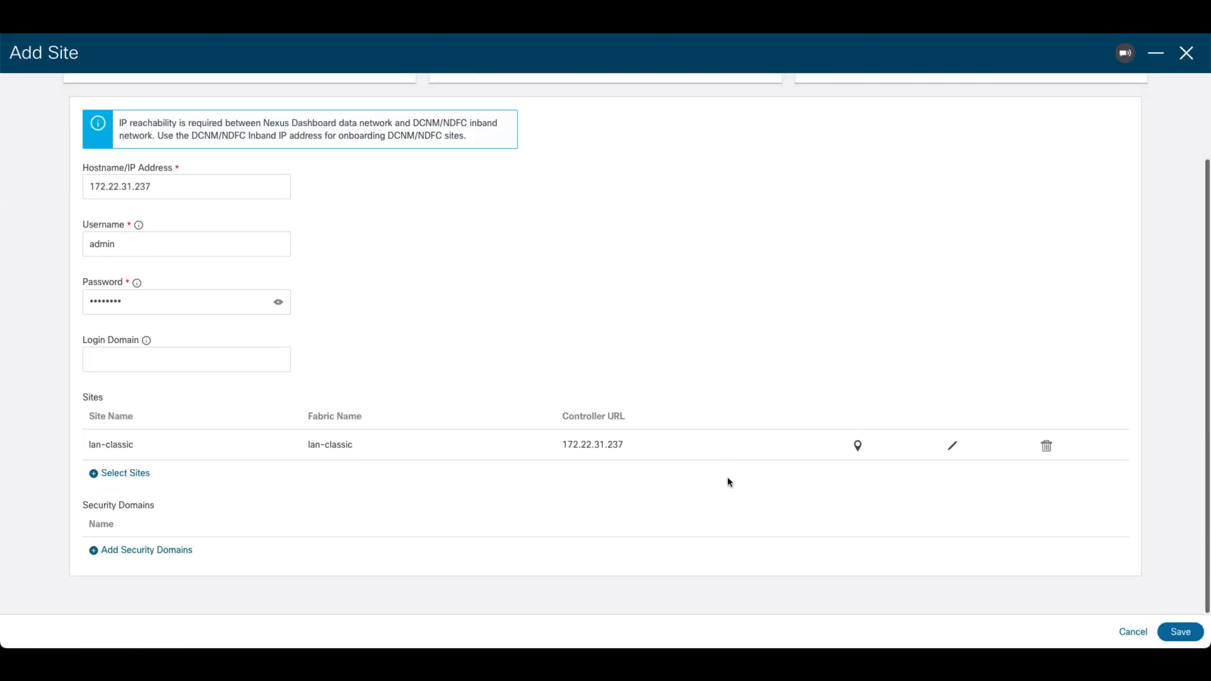
Pin lan-classic on the western US, save the site, and begin proxy configuration
{"action": "left_click", "coordinate": [857, 446]}
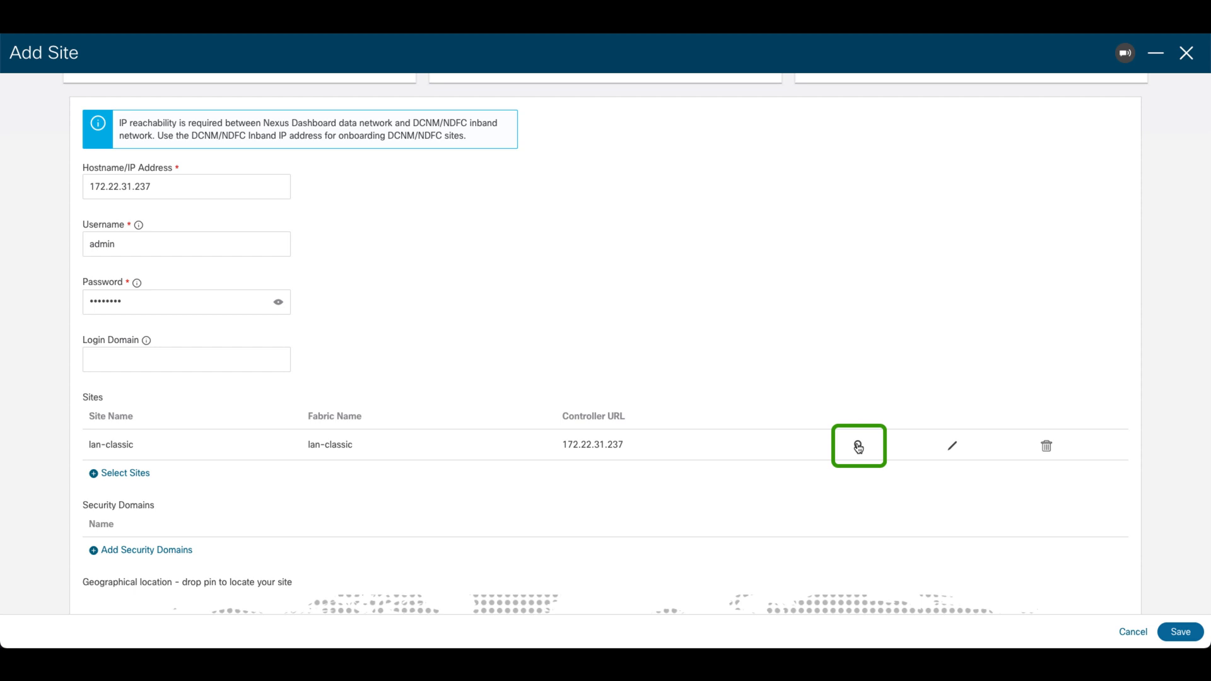
{"action": "scroll", "scroll_direction": "down", "scroll_amount": 3}
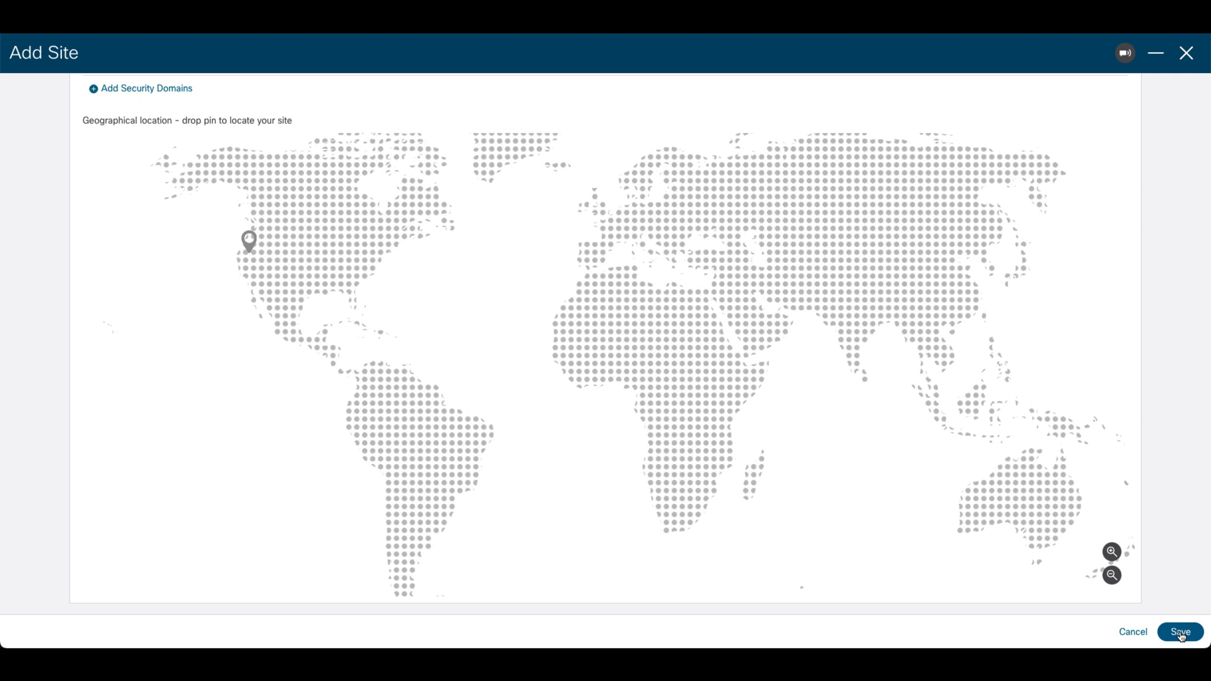
{"action": "left_click", "coordinate": [1178, 632]}
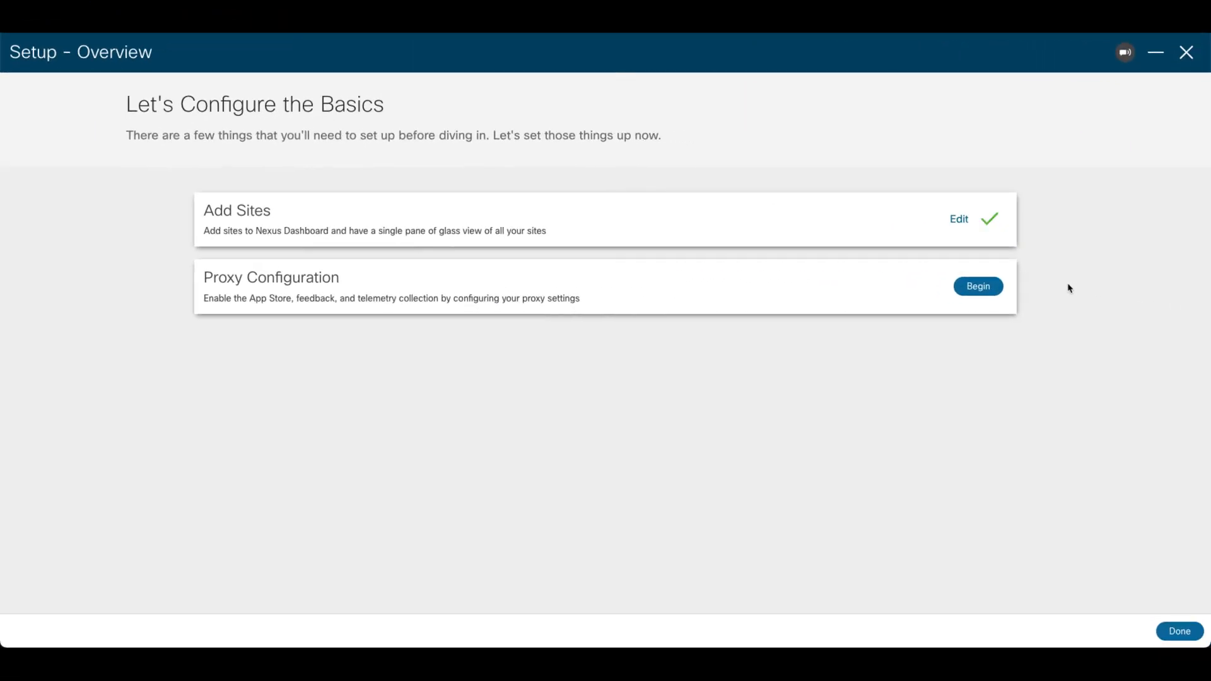
{"action": "left_click", "coordinate": [977, 285]}
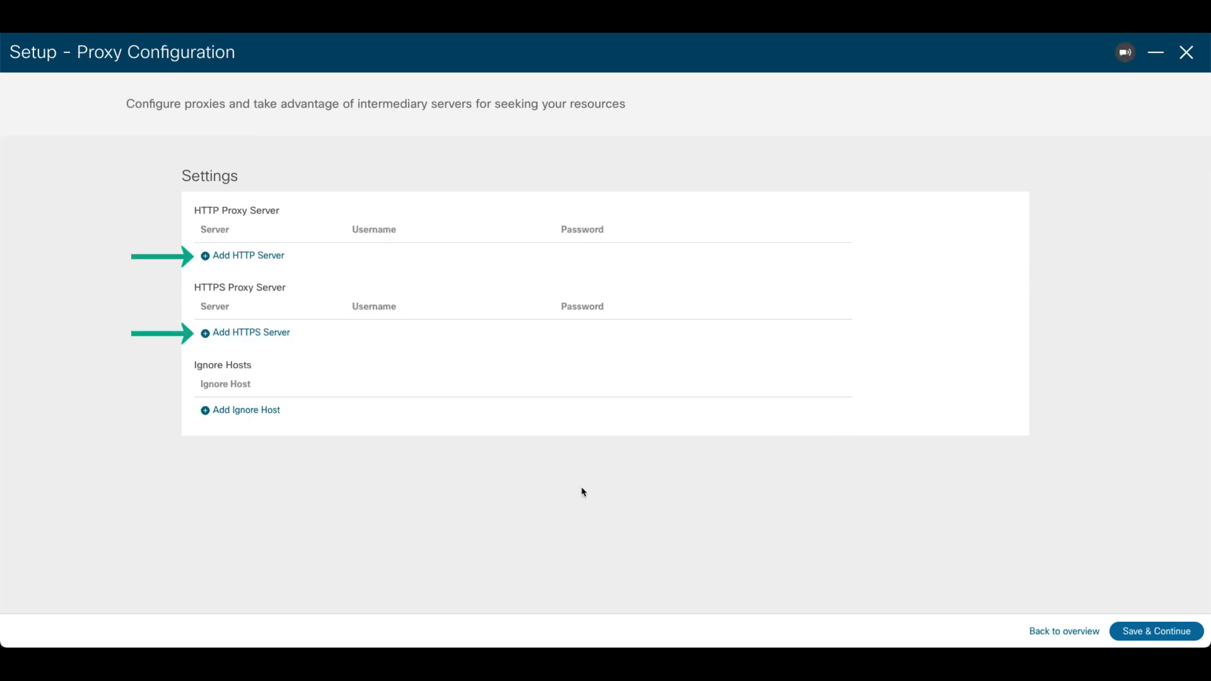
{"action": "mouse_move", "coordinate": [278, 265]}
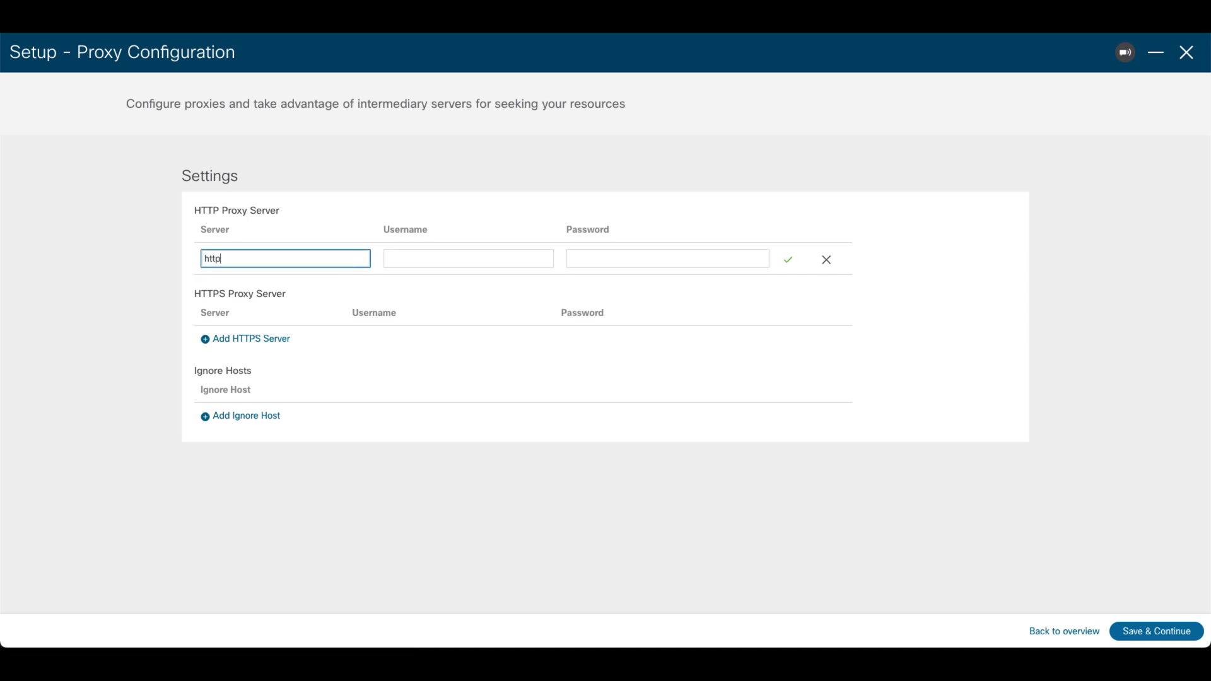
Add HTTP and HTTPS proxies at proxy.cisco.com and ignore host 10.96.4.21, then save
{"action": "type", "text": "://proxy.cisco.com"}
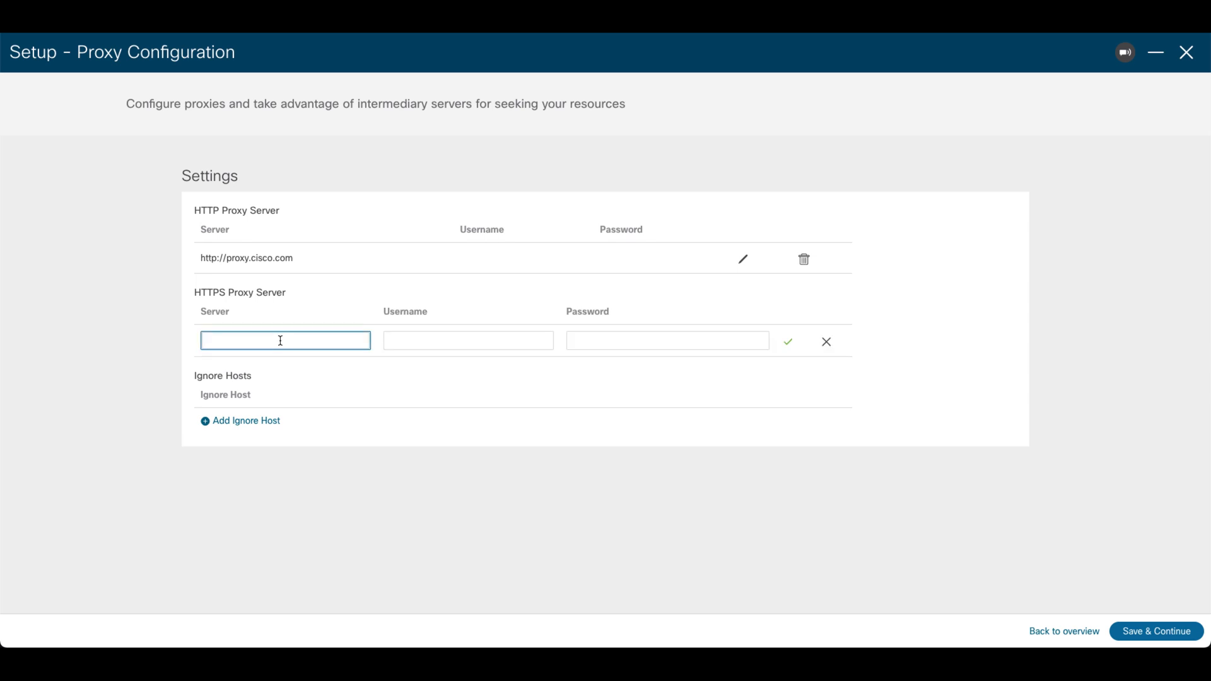
{"action": "type", "text": "https://"}
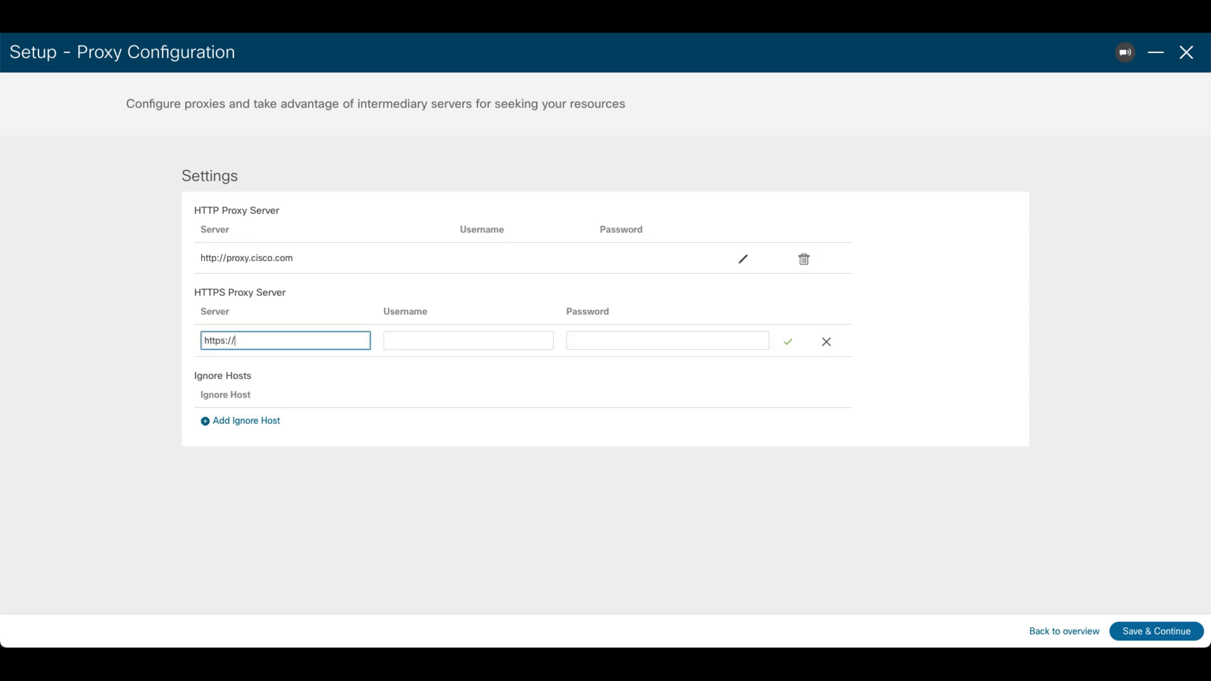
{"action": "type", "text": "proxy.cisco.com"}
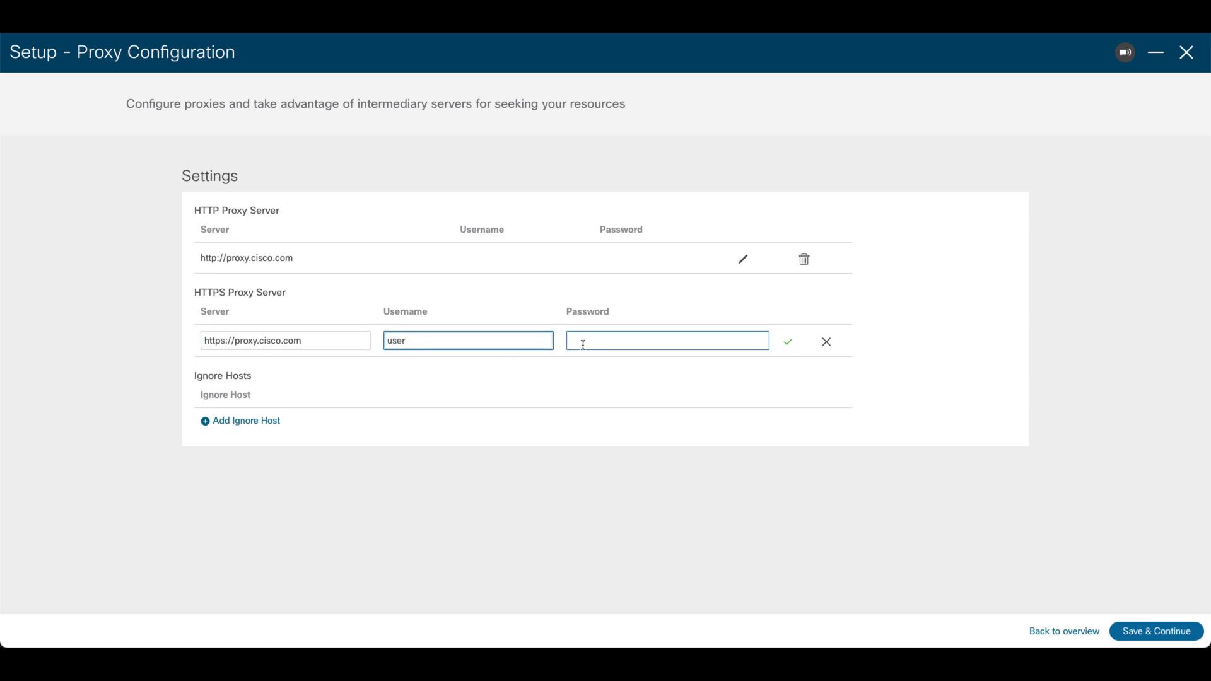
{"action": "type", "text": "password"}
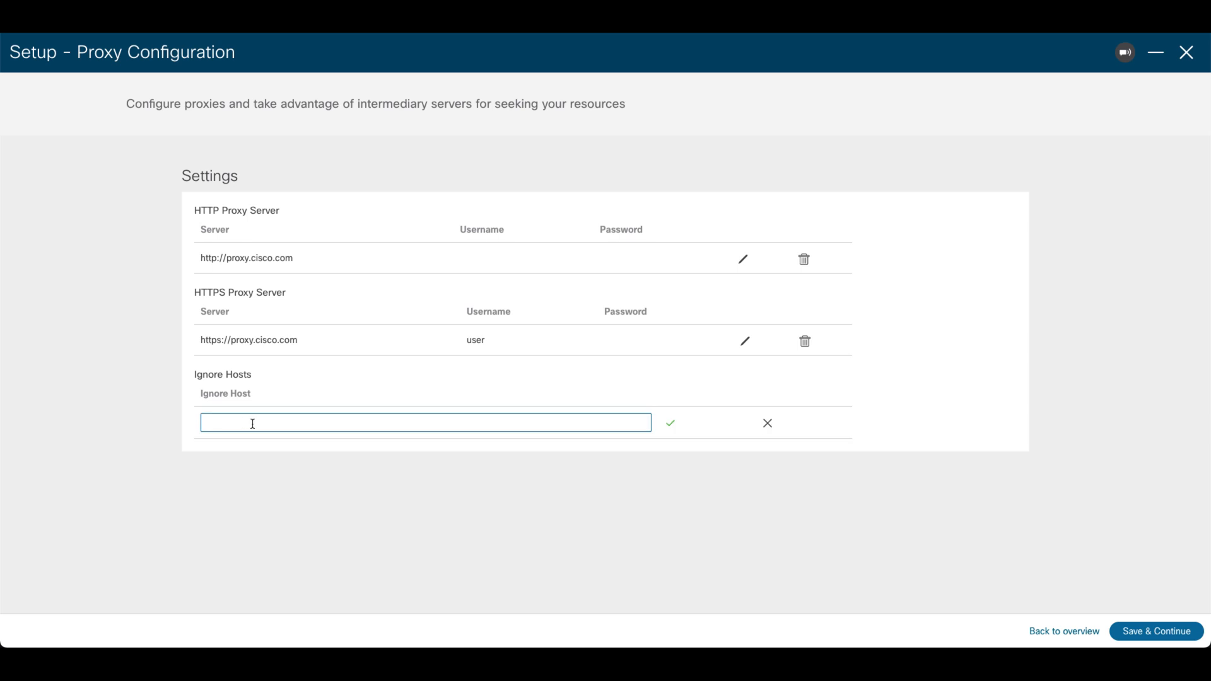
{"action": "type", "text": "10.96.4."}
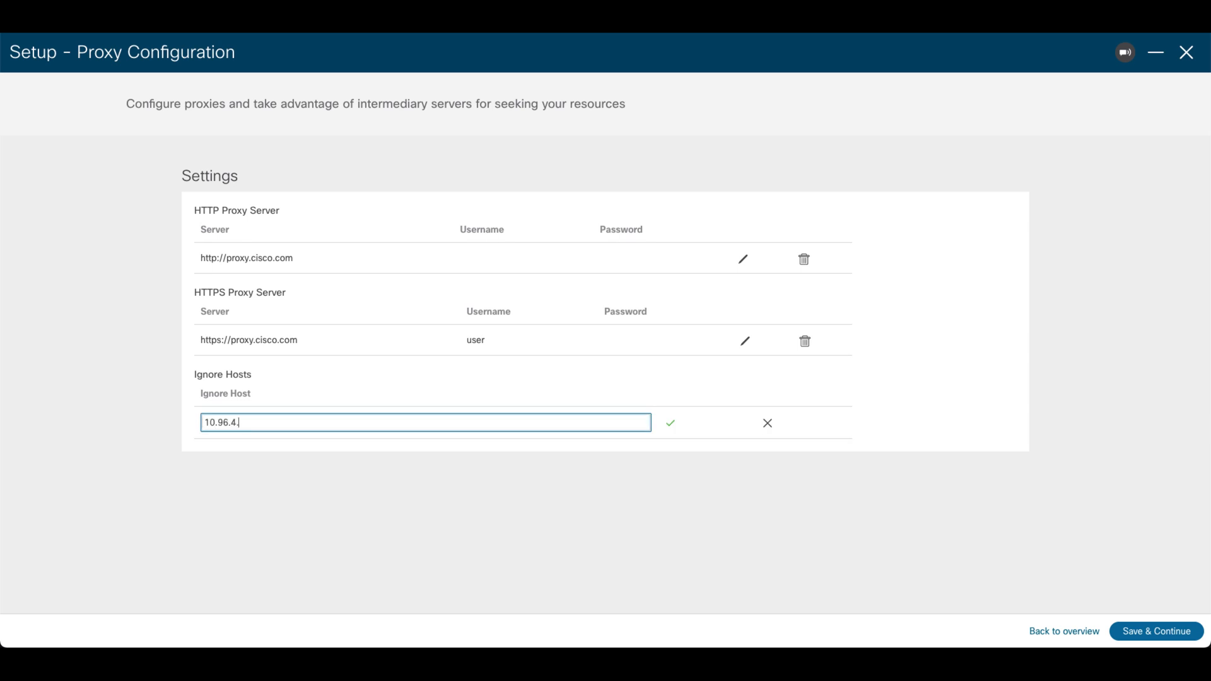
{"action": "left_click", "coordinate": [670, 423]}
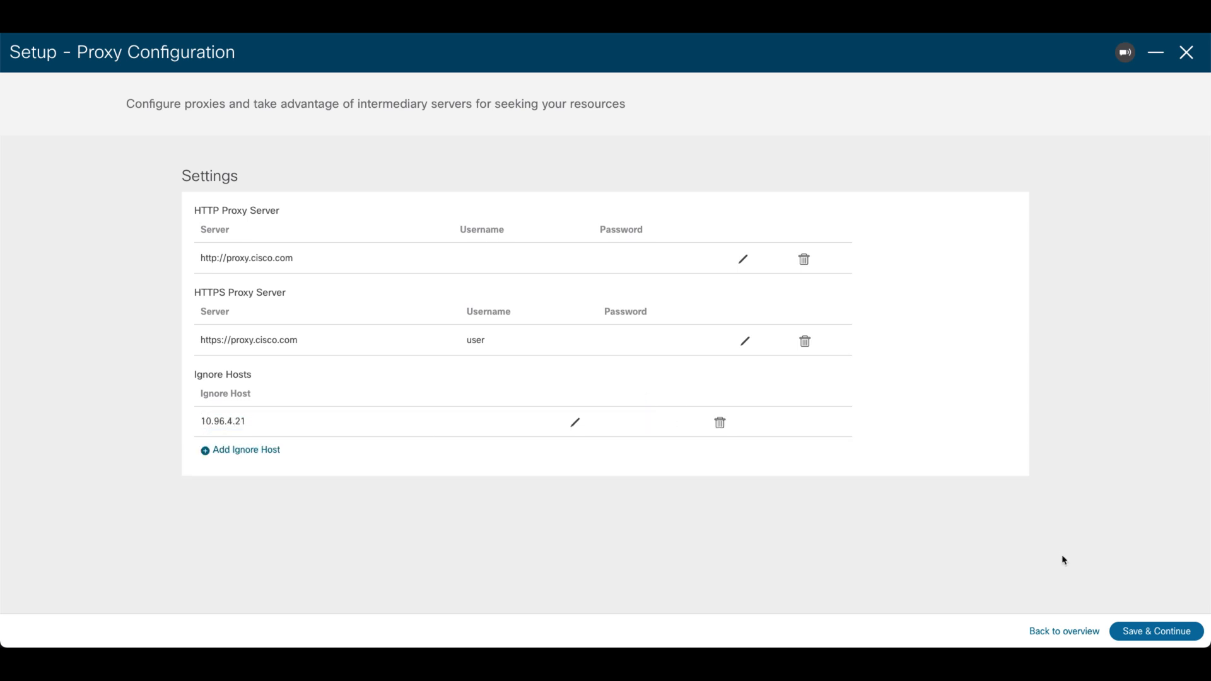
{"action": "left_click", "coordinate": [1156, 631]}
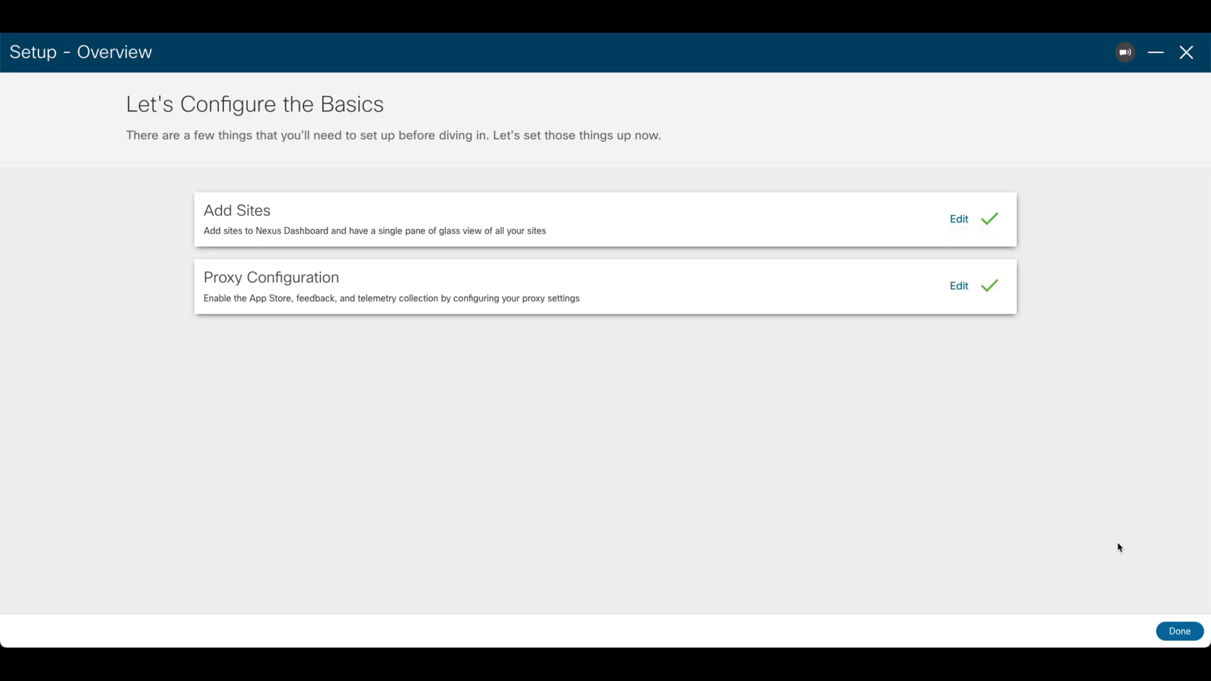
Finish setup and open the Admin Console System Overview showing four sites
{"action": "left_click", "coordinate": [1180, 630]}
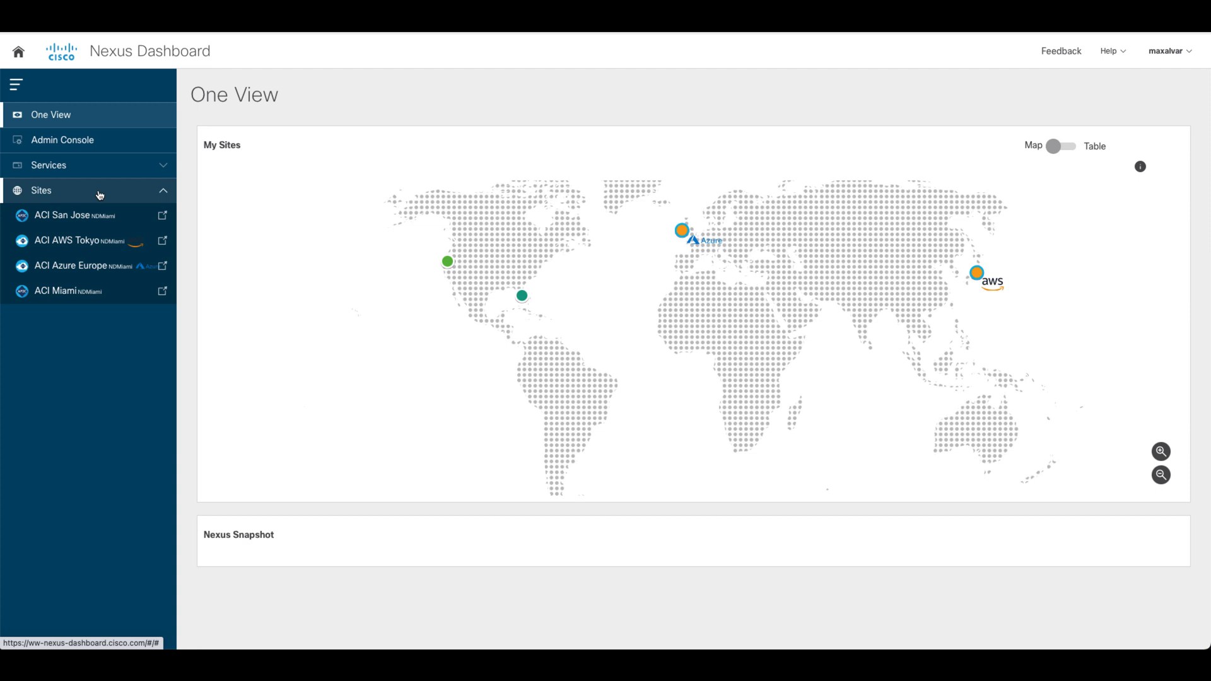
{"action": "left_click", "coordinate": [41, 191]}
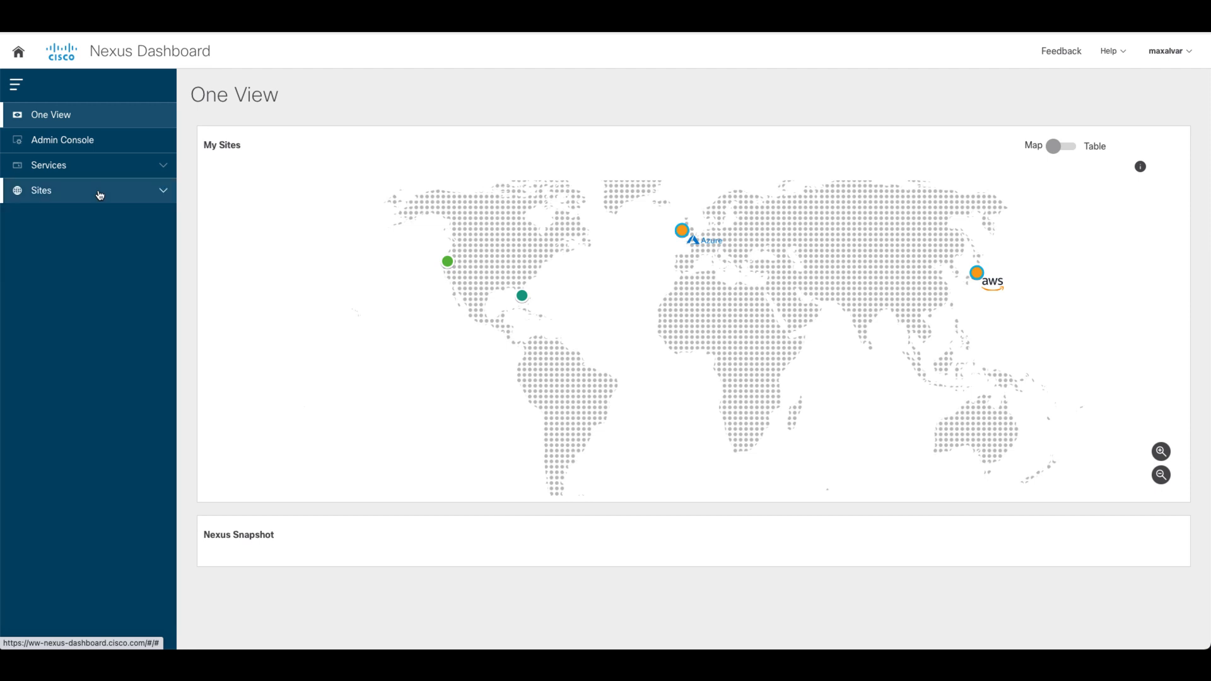
{"action": "left_click", "coordinate": [63, 140]}
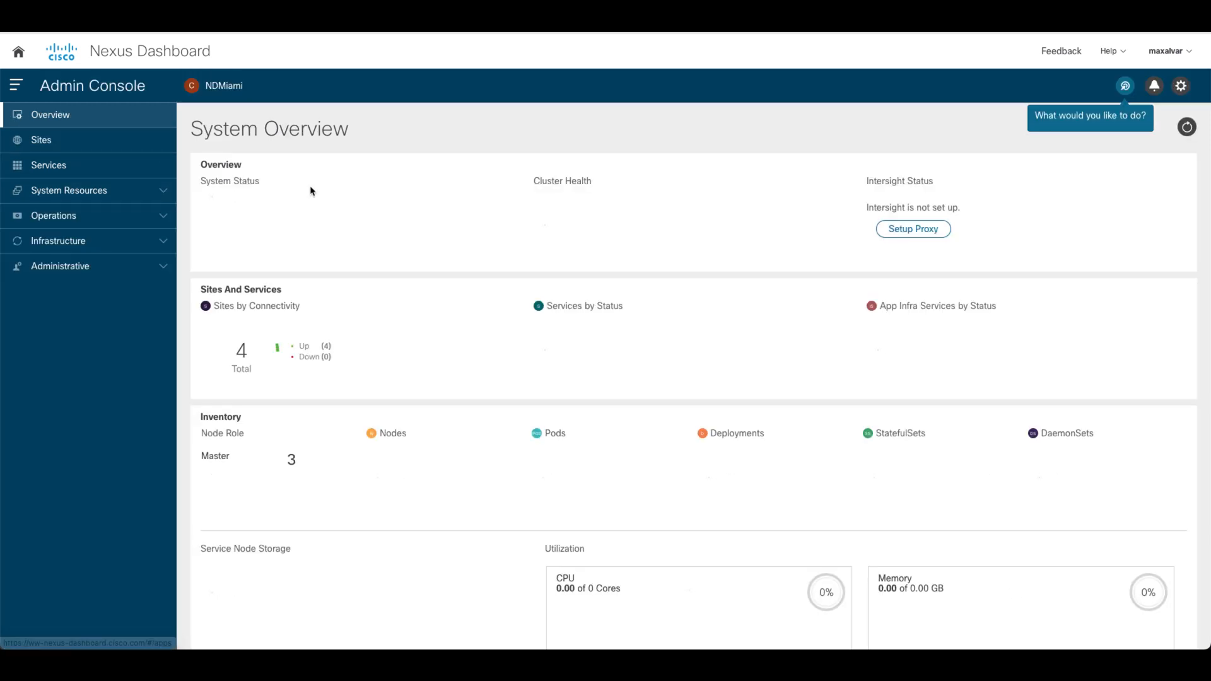
{"action": "left_click", "coordinate": [41, 140]}
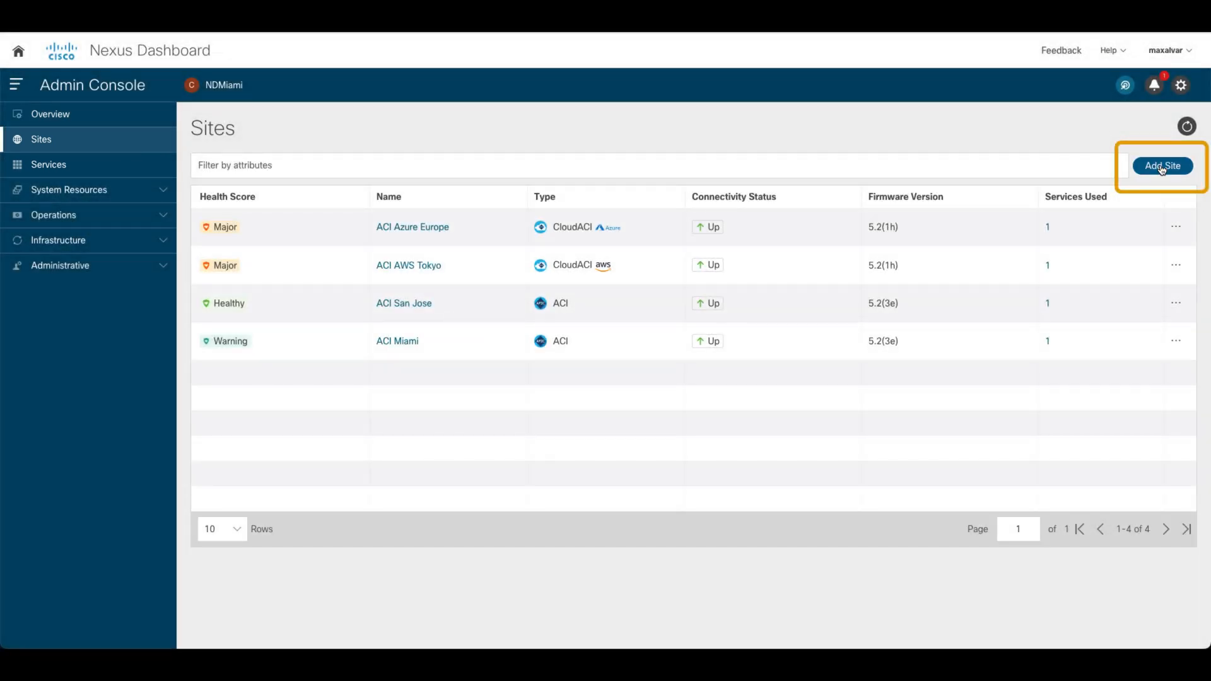
{"action": "left_click", "coordinate": [1162, 166]}
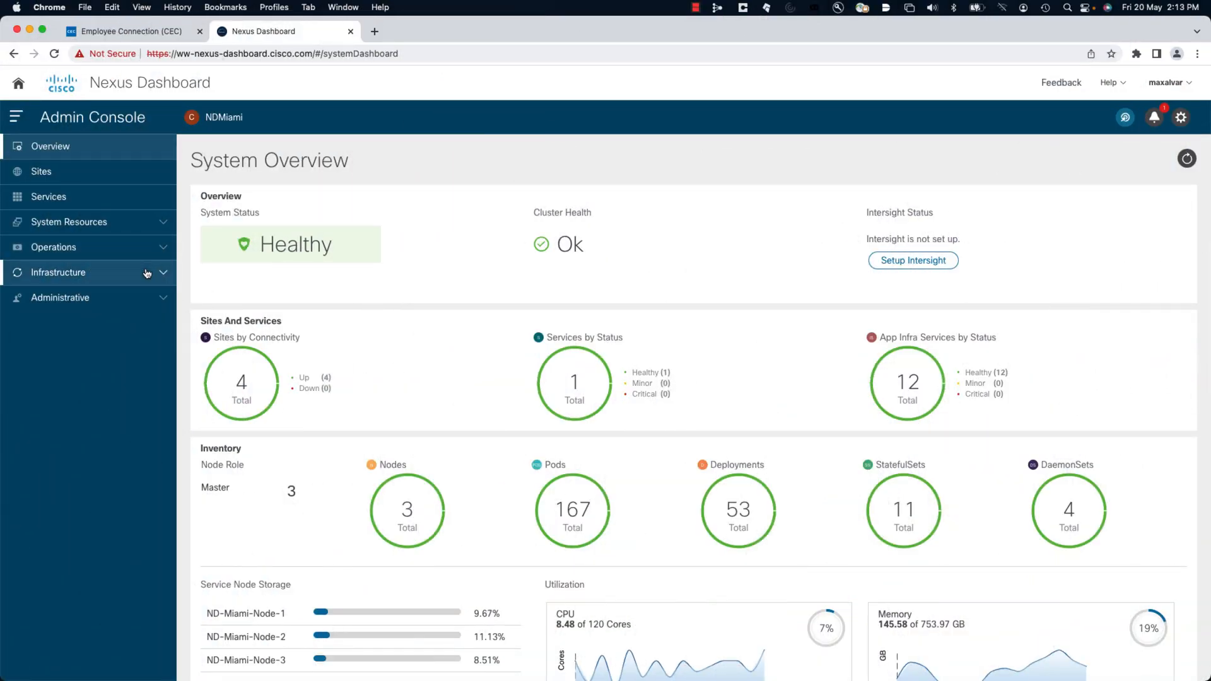
Open Infrastructure > Cluster Configuration and edit the Proxy Configuration card
{"action": "left_click", "coordinate": [58, 272]}
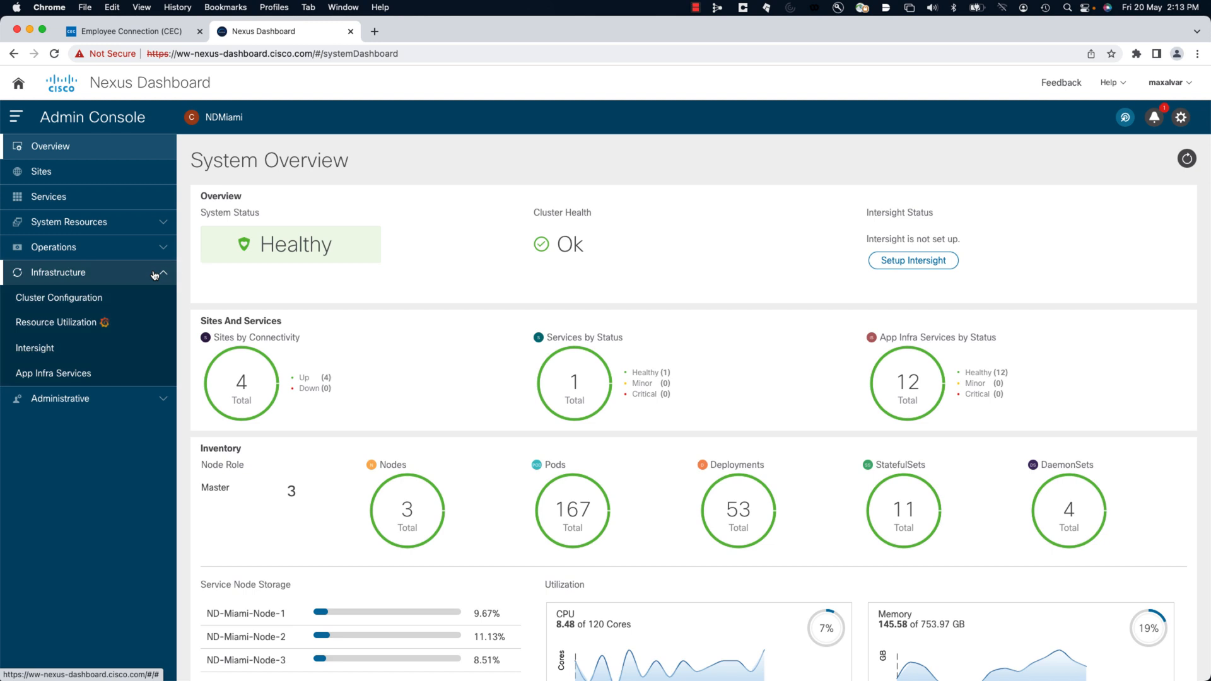
{"action": "left_click", "coordinate": [59, 297]}
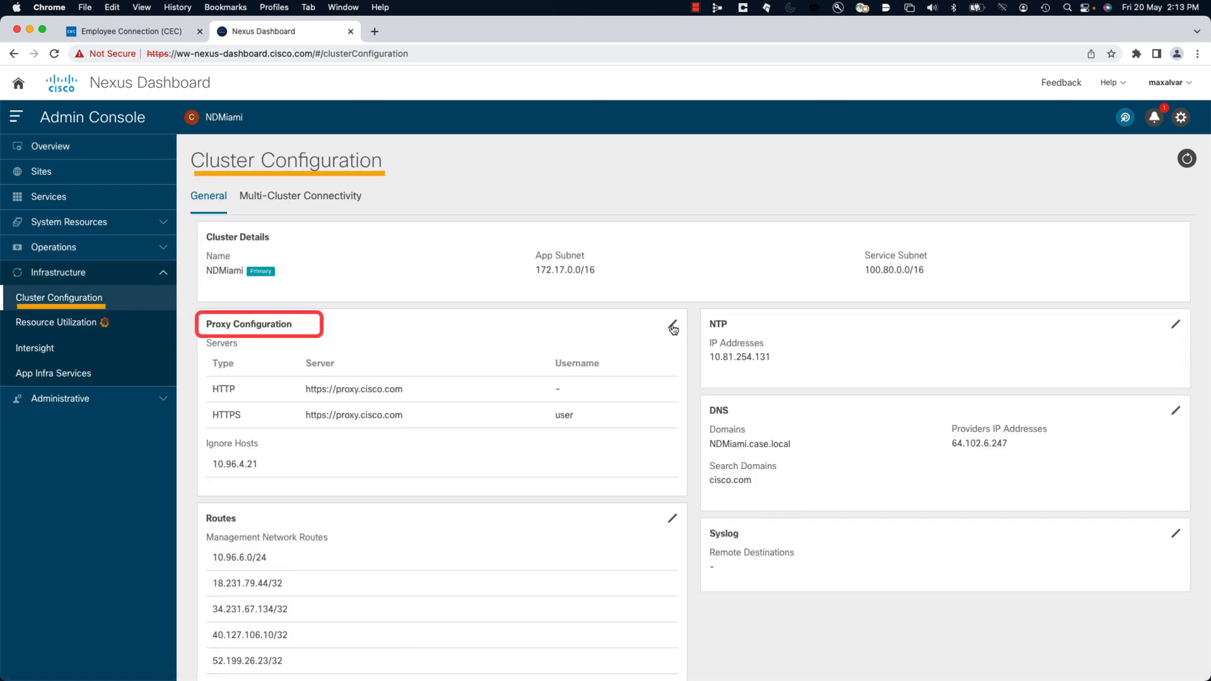
{"action": "left_click", "coordinate": [671, 324]}
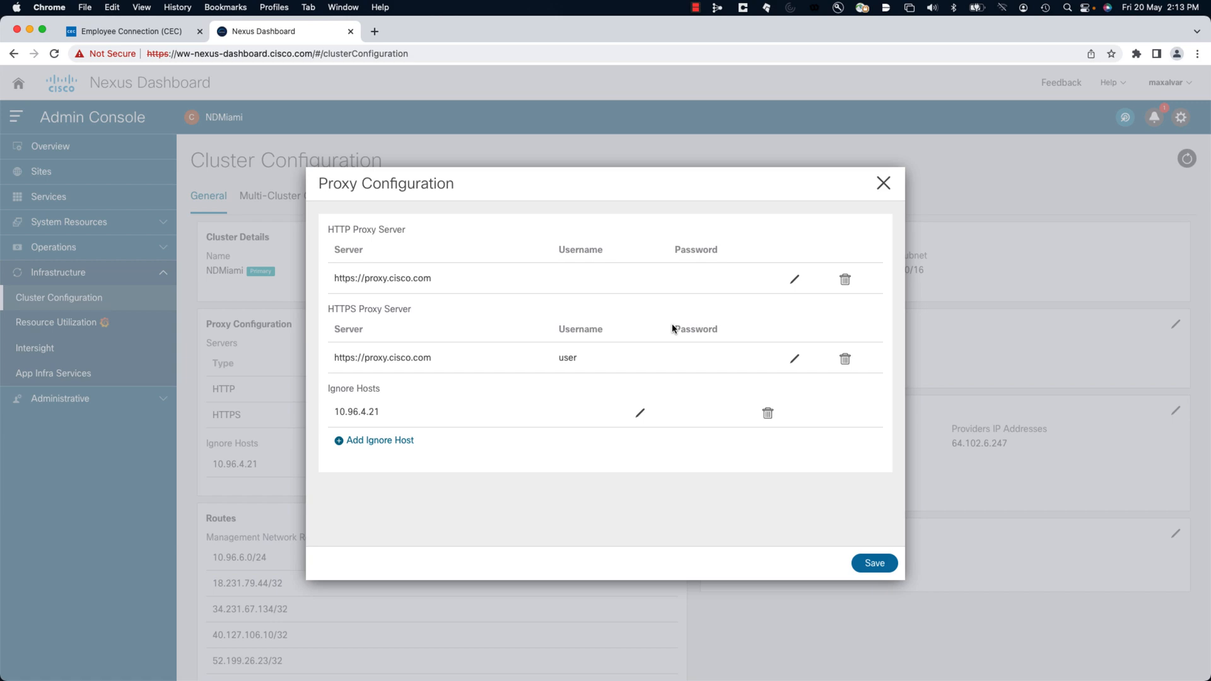